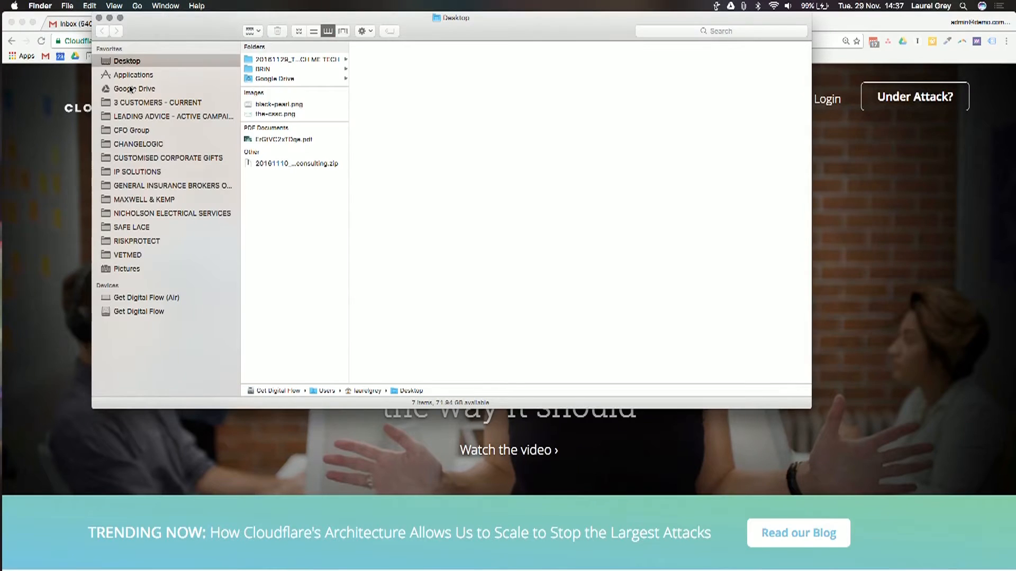
- Launch MindNode Pro.app from Finder's Applications folder to get a blank mind map
left_click(134, 75)
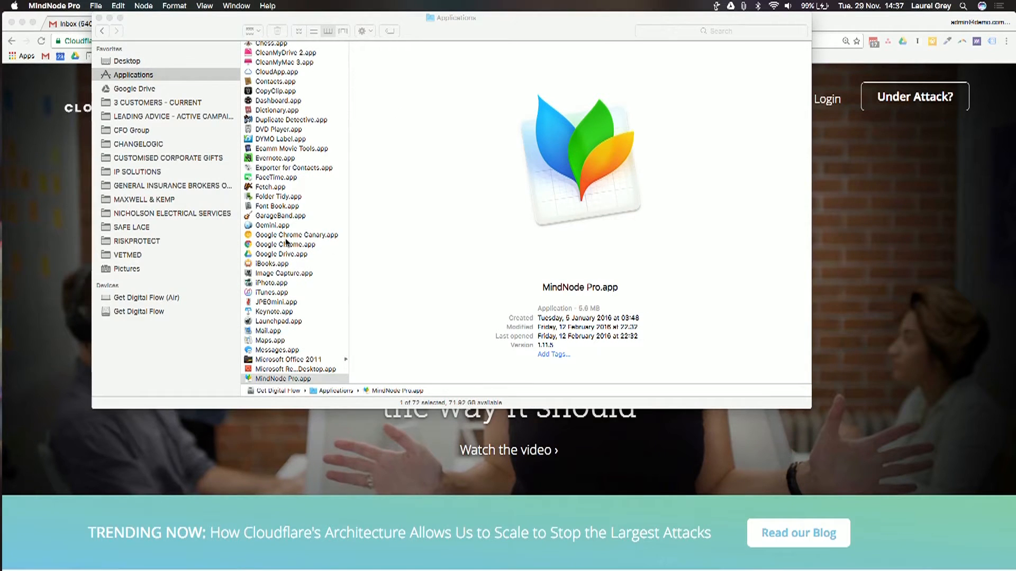
double_click(281, 378)
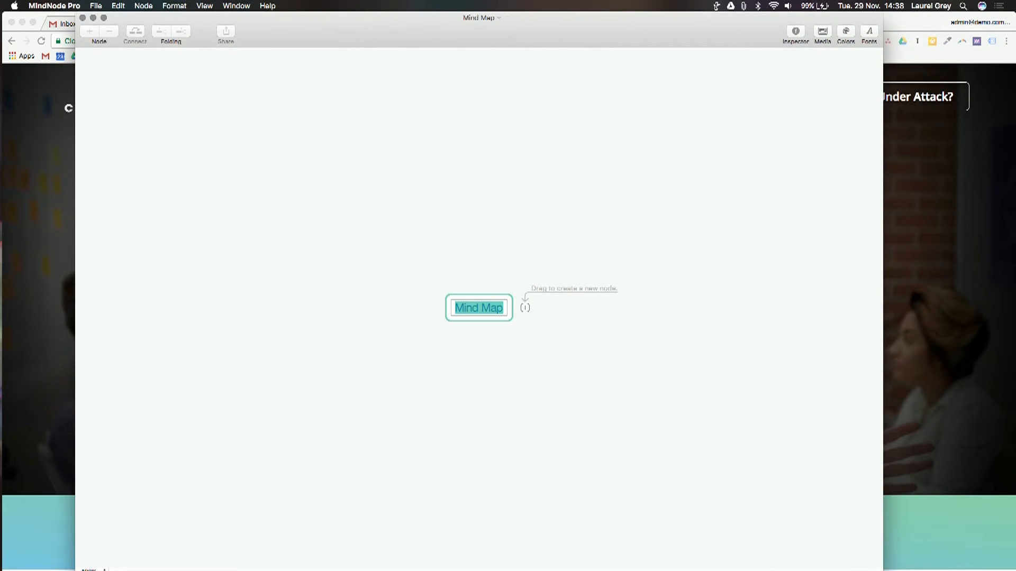
- Name the central node demo.company and add an MX child leading to 'mail servers'
type("deo")
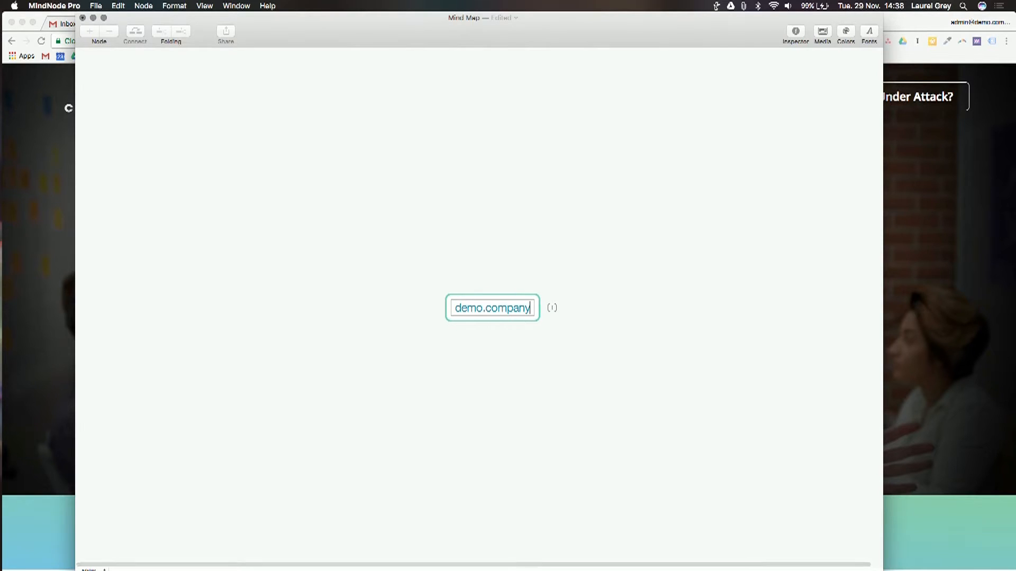
key("Tab")
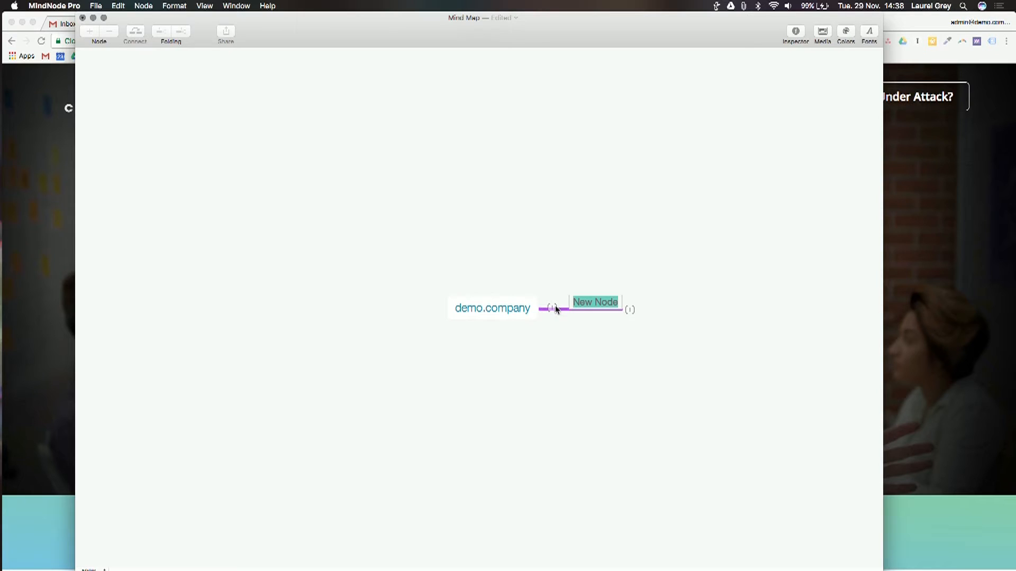
type("MX")
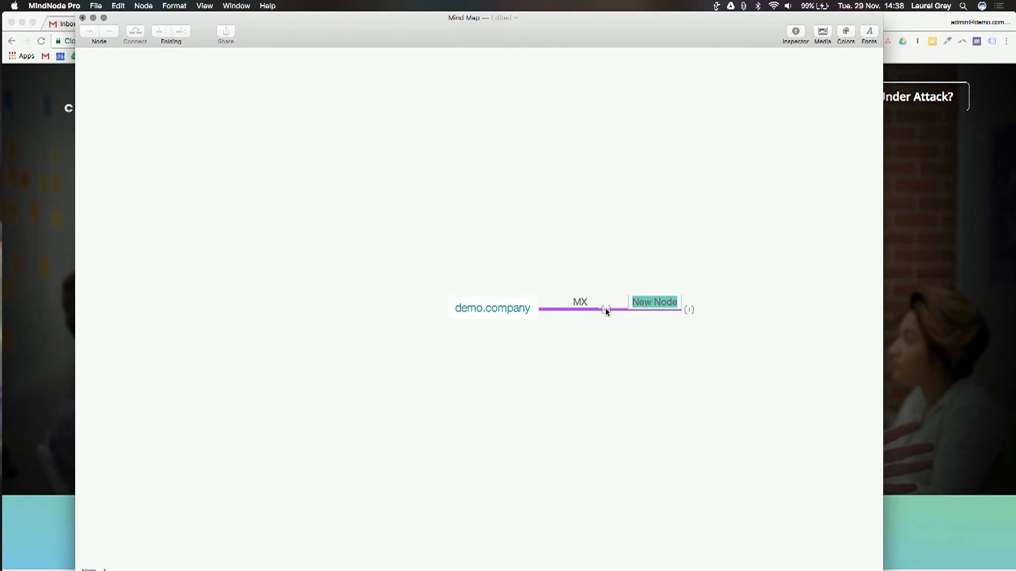
type("mail server")
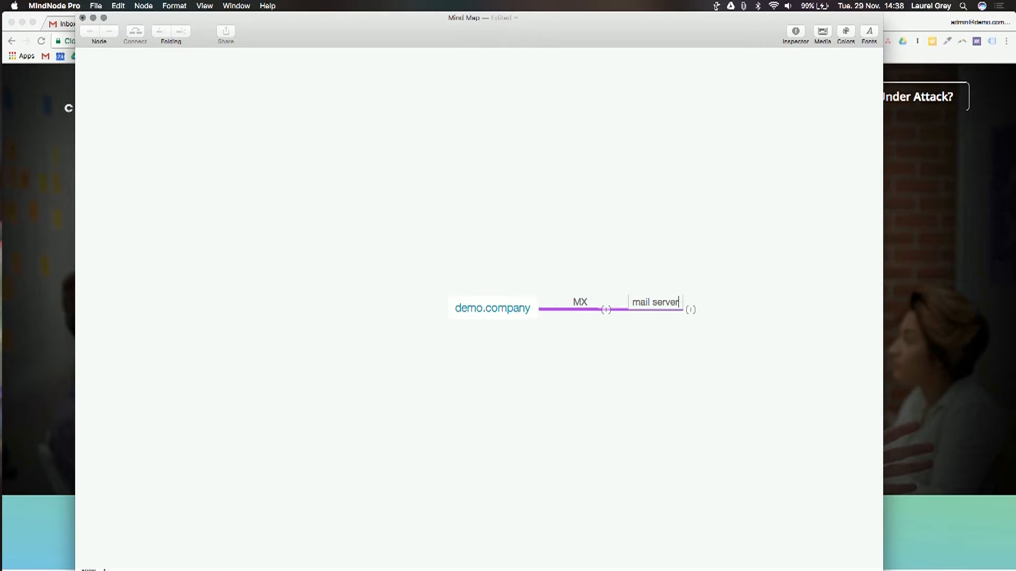
type("s")
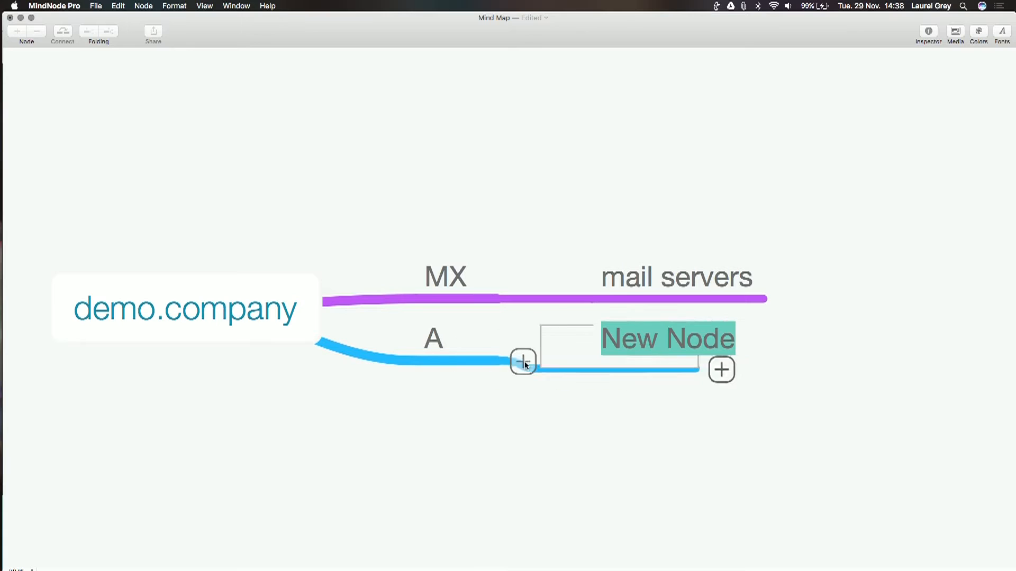
- Add 'ip address hosting' under the A branch, plus TXT and CNAME branches off demo.company
type("ip adr")
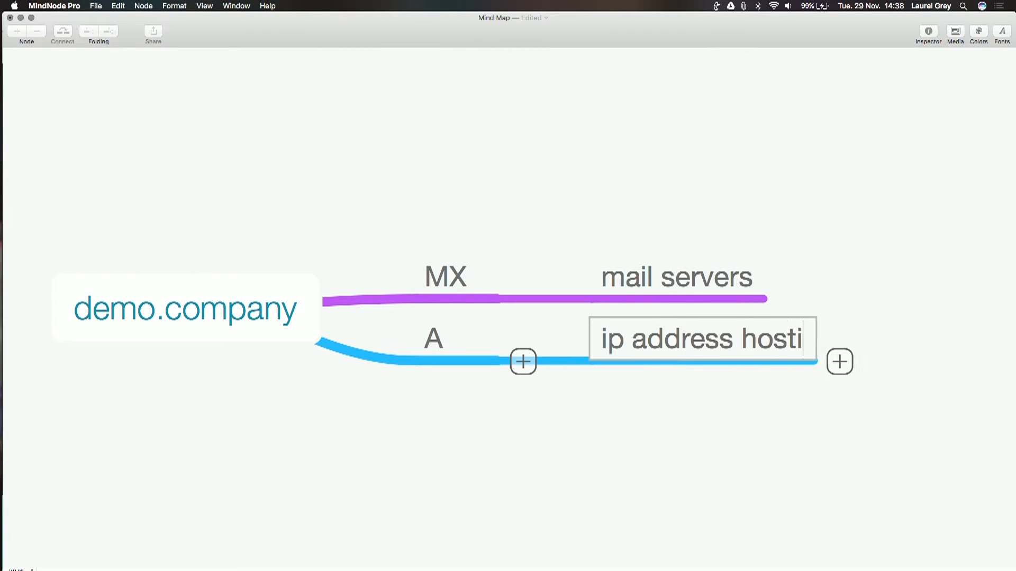
type("ng")
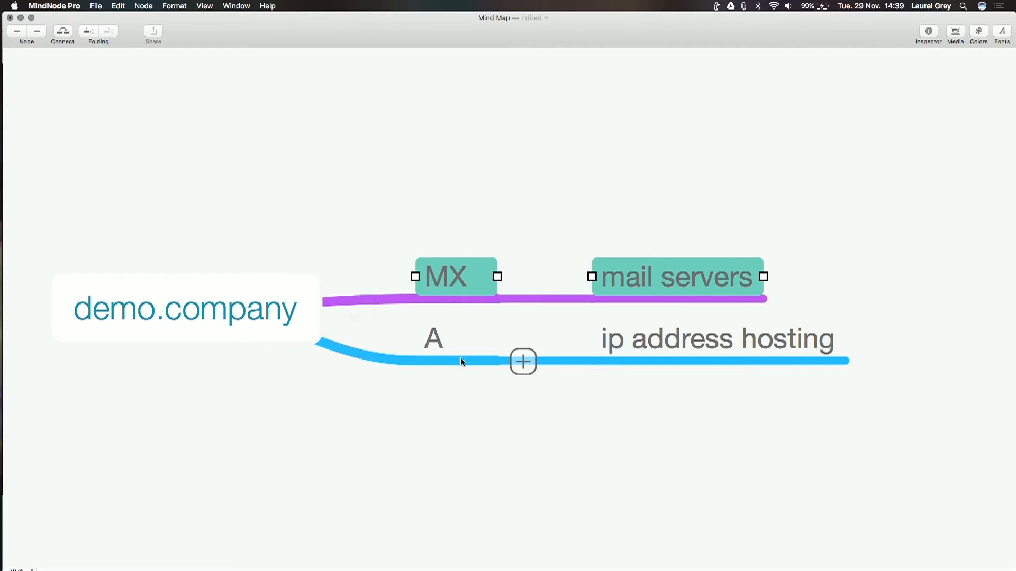
mouse_move(725, 355)
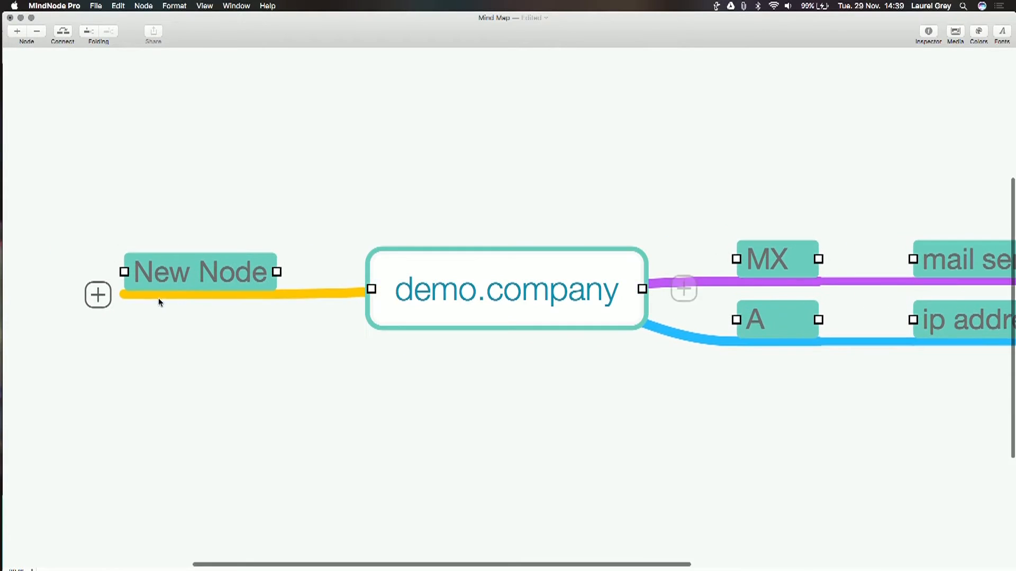
double_click(201, 272)
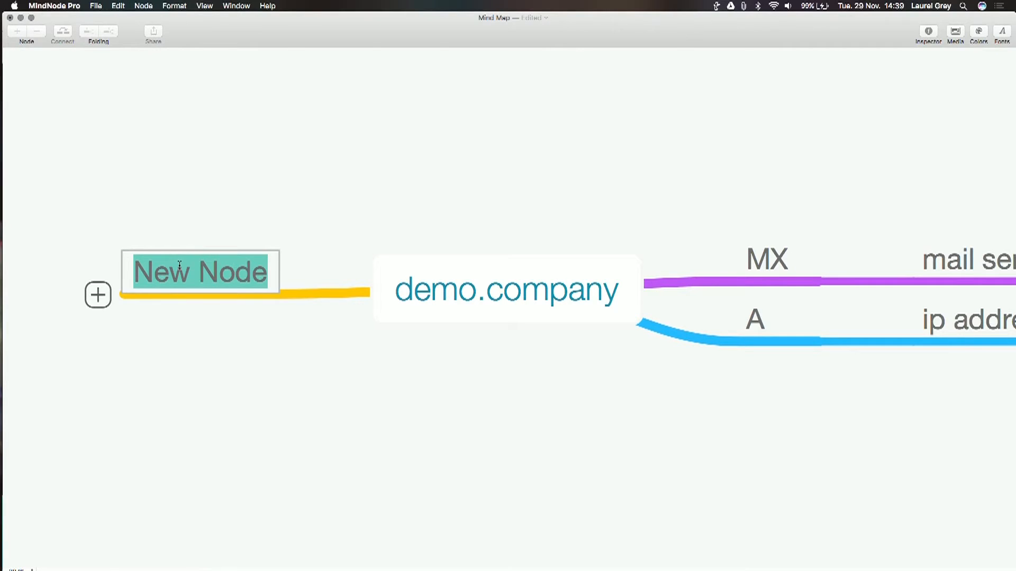
type("TXT")
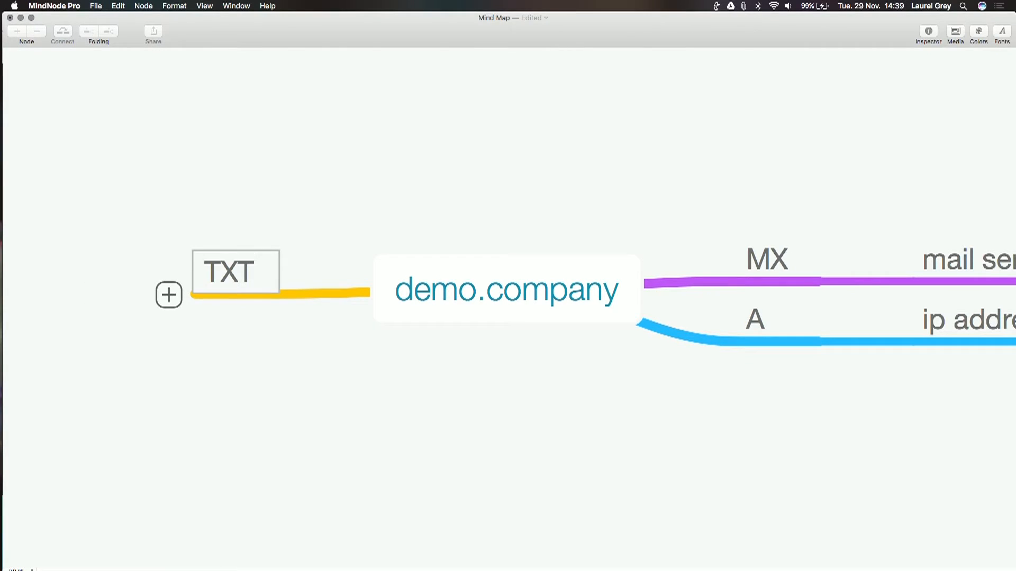
left_click(234, 272)
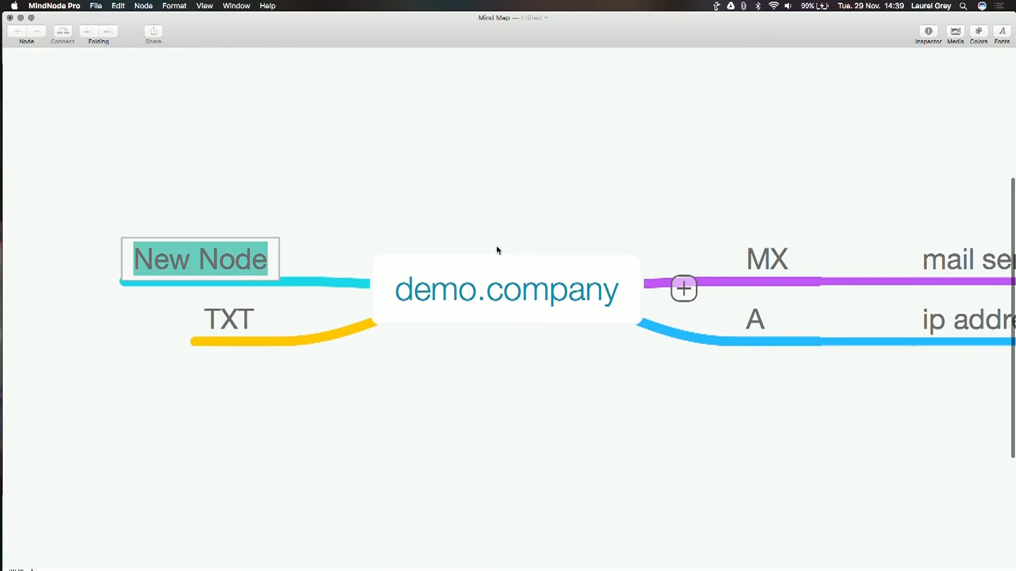
type("CNAME")
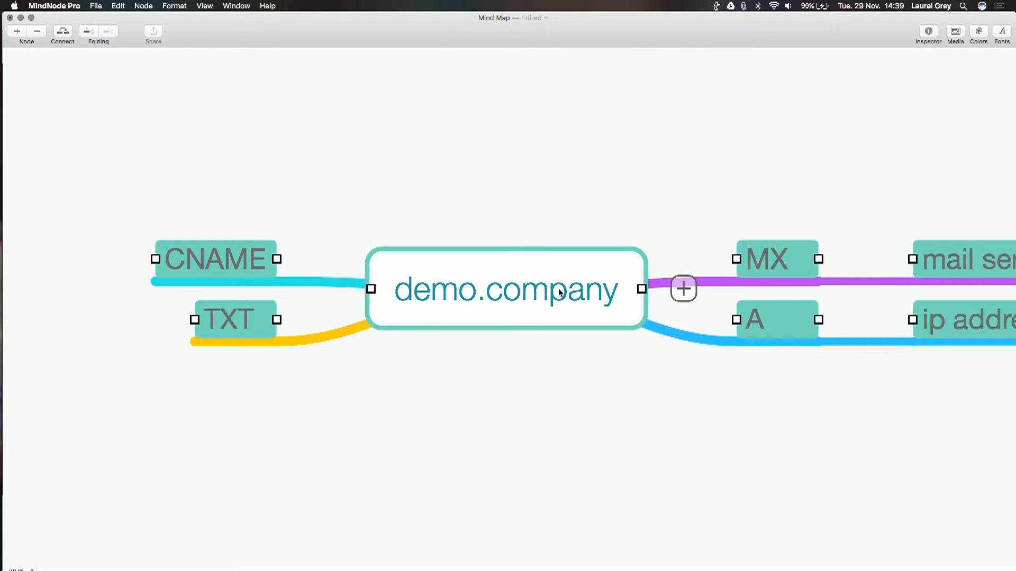
mouse_move(545, 346)
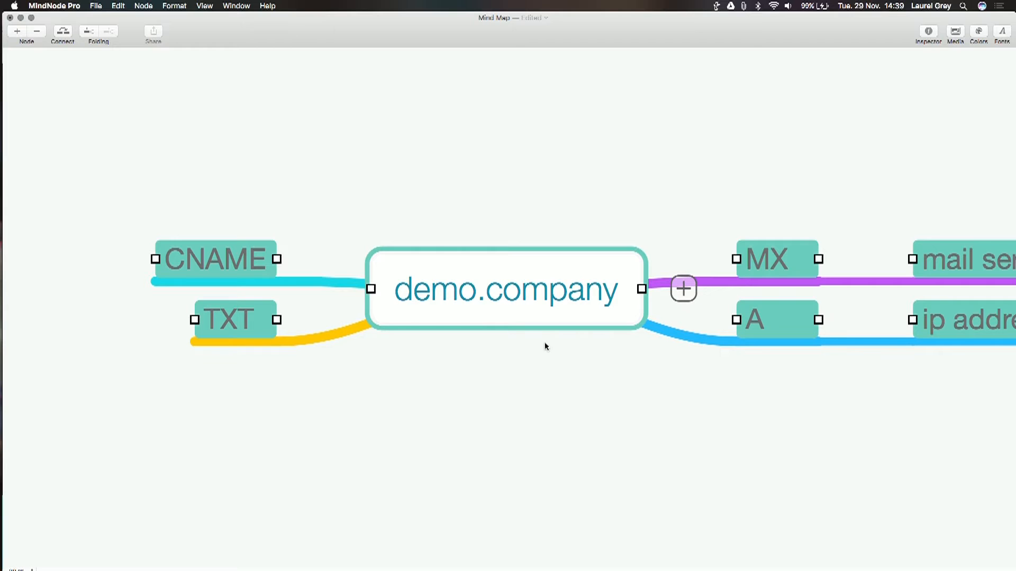
mouse_move(278, 242)
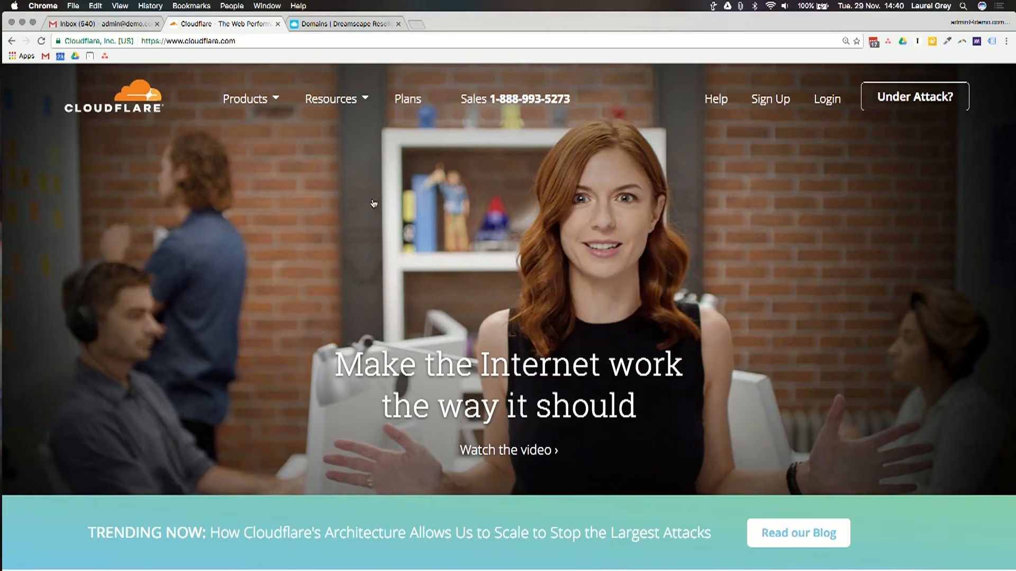
mouse_move(123, 50)
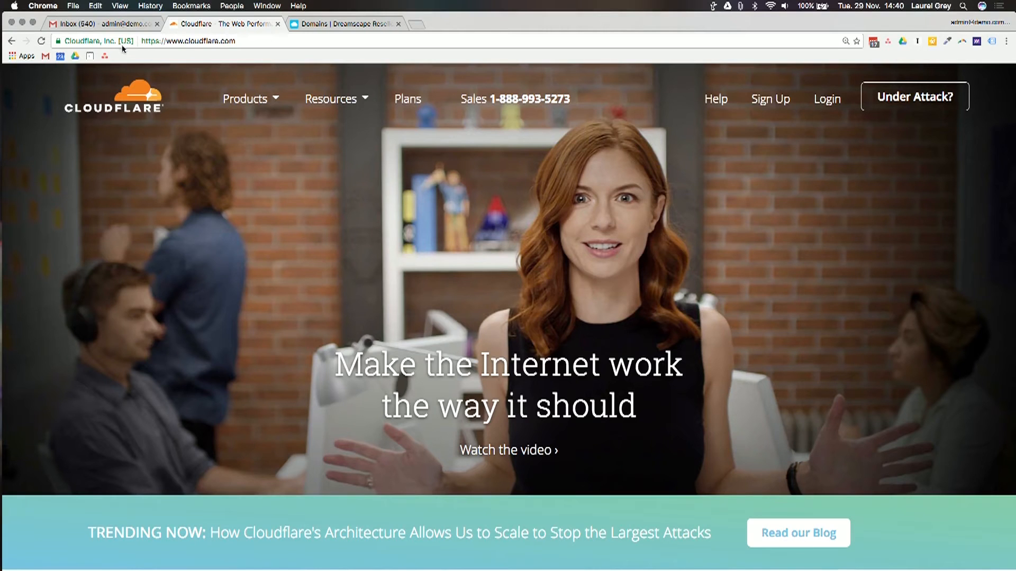
mouse_move(70, 257)
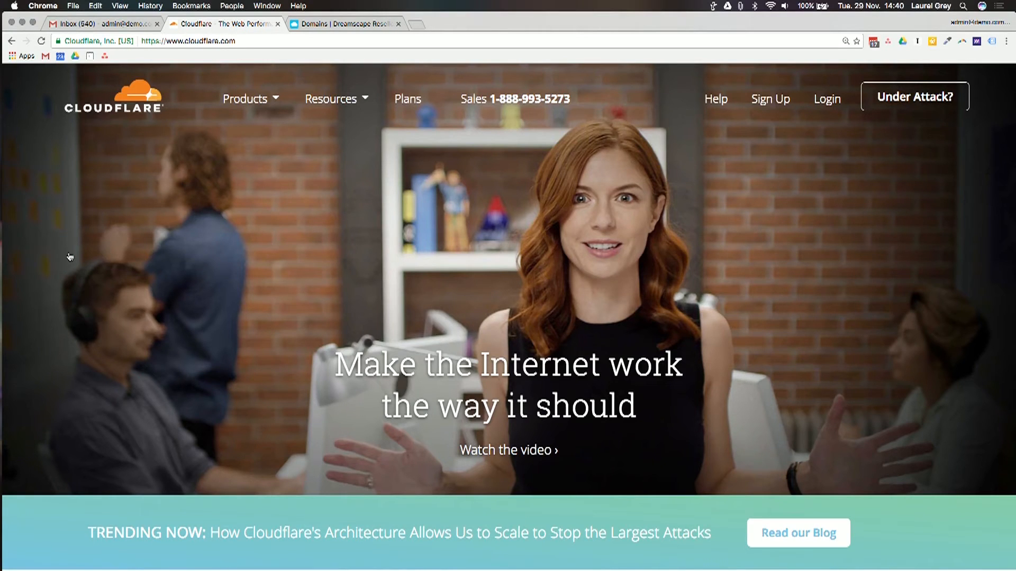
left_click(507, 450)
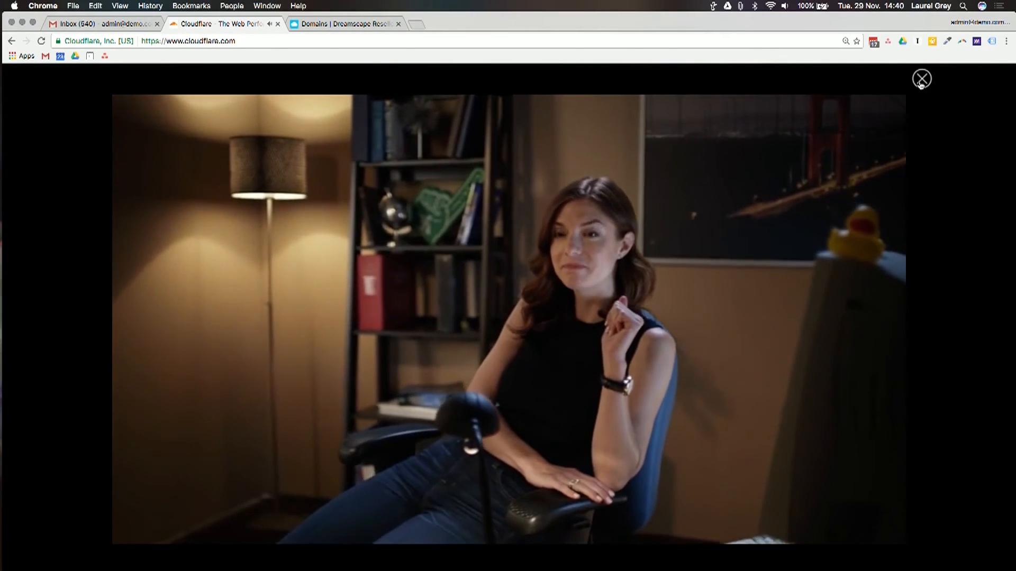
left_click(921, 78)
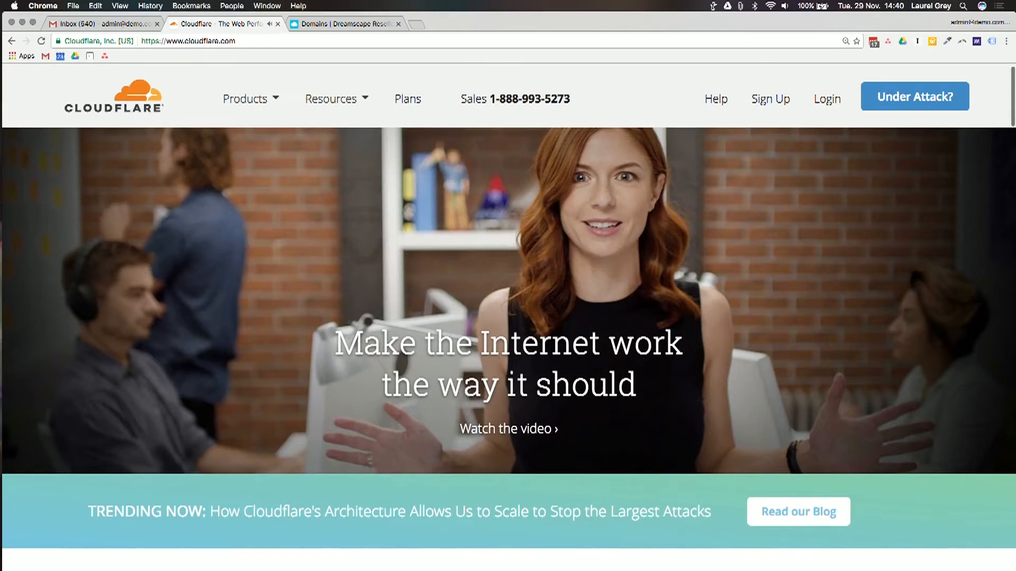
scroll("down", 3)
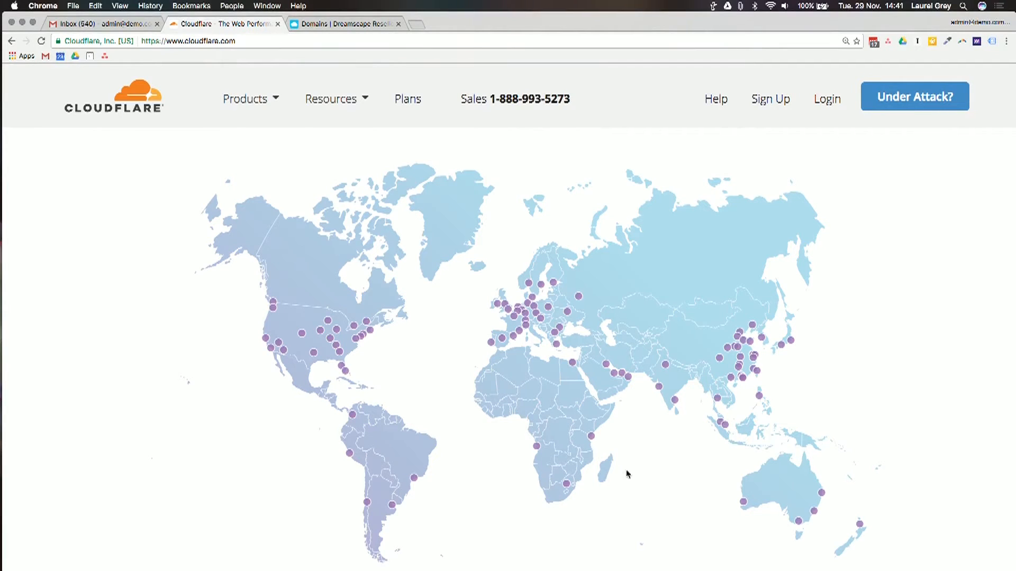
mouse_move(363, 381)
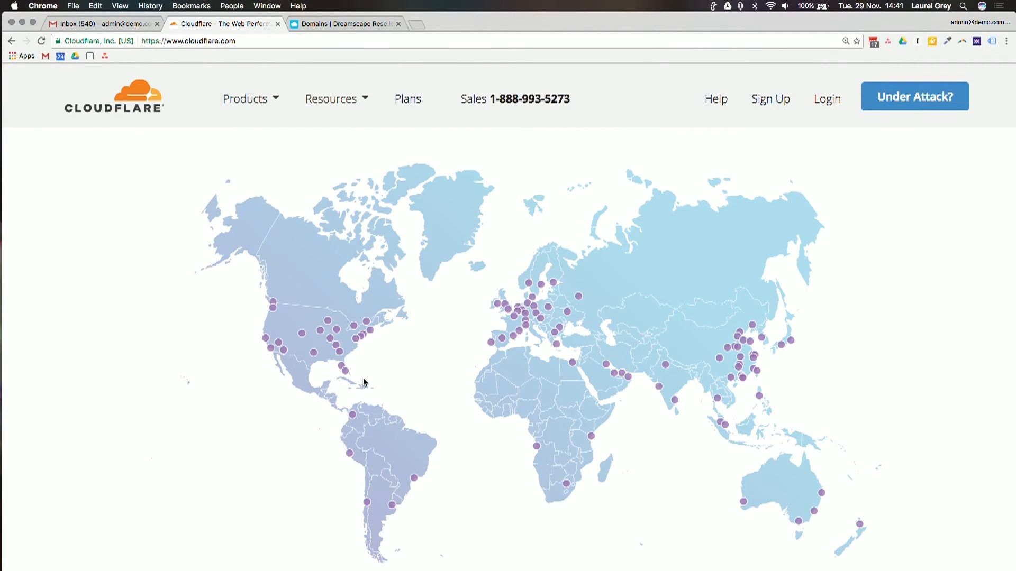
mouse_move(238, 359)
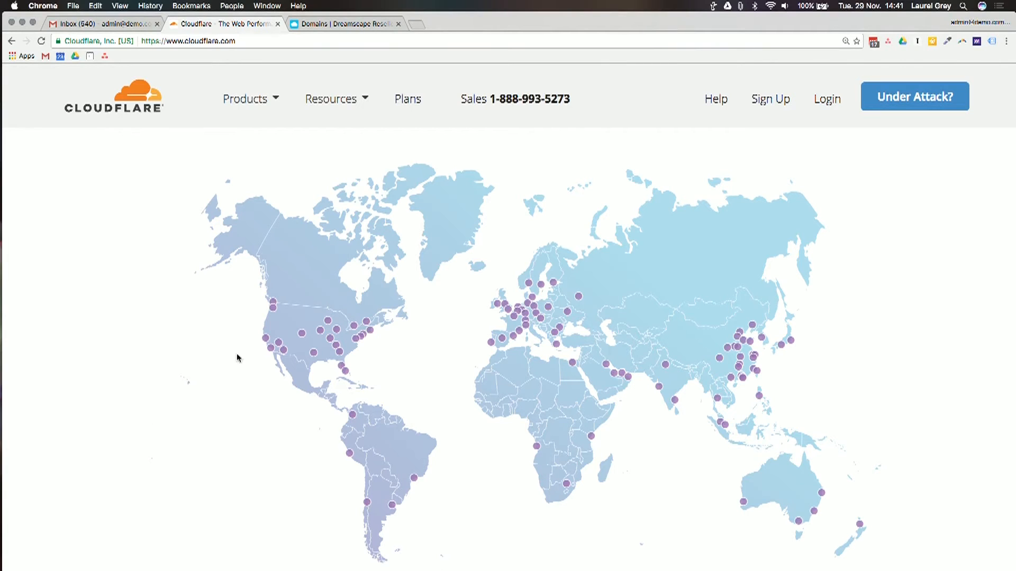
scroll("down", 3)
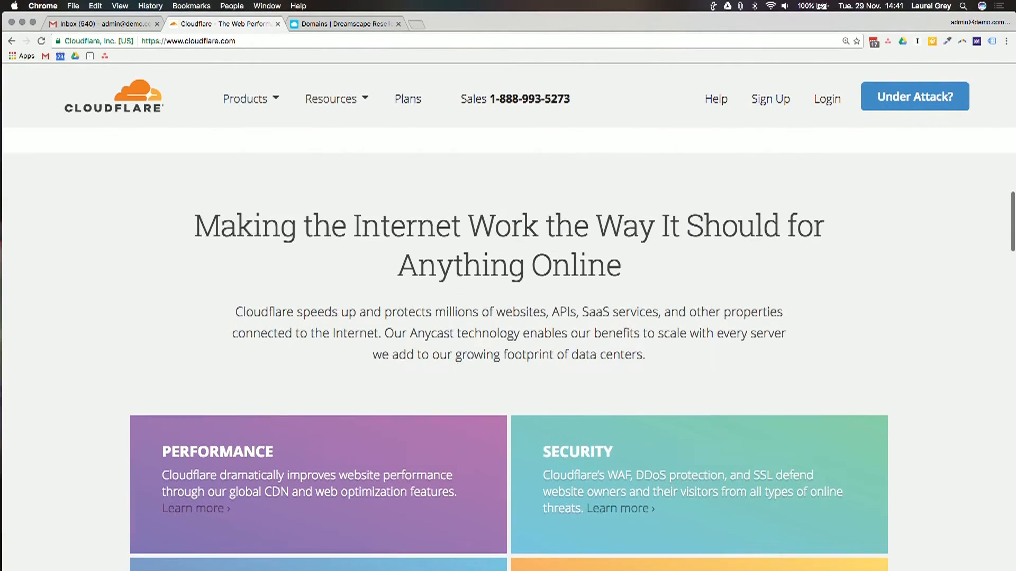
scroll("down", 3)
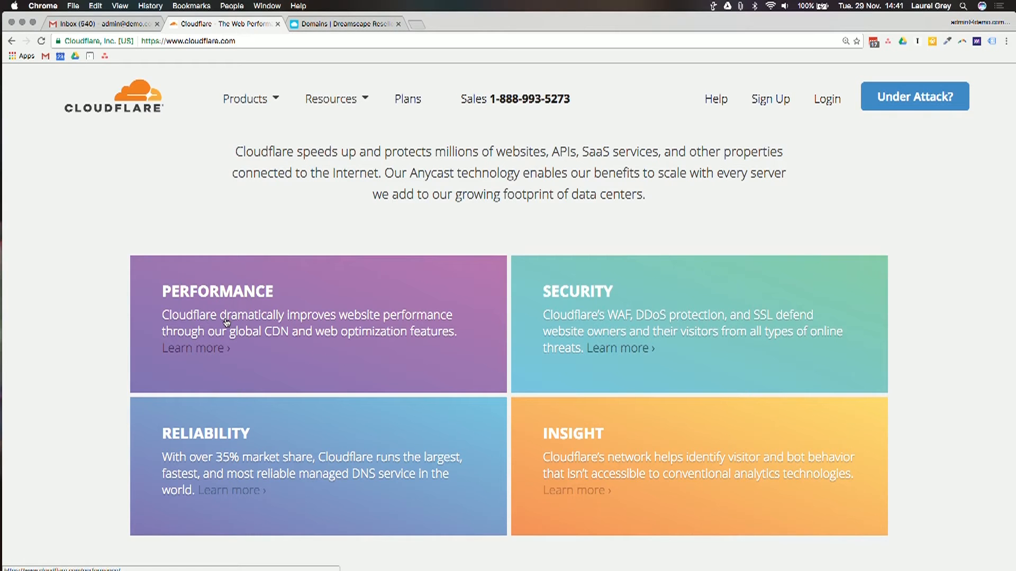
mouse_move(842, 370)
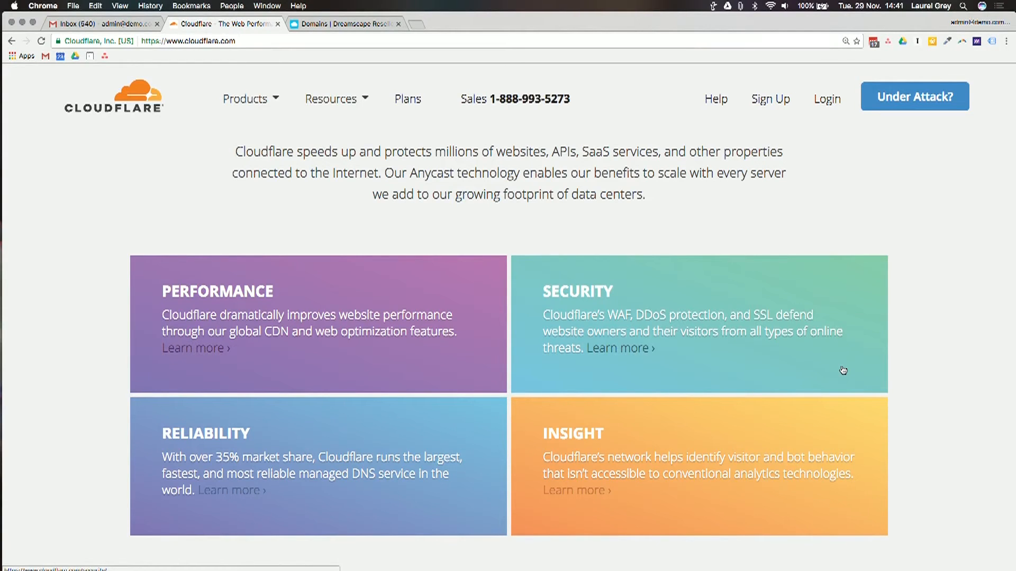
mouse_move(183, 447)
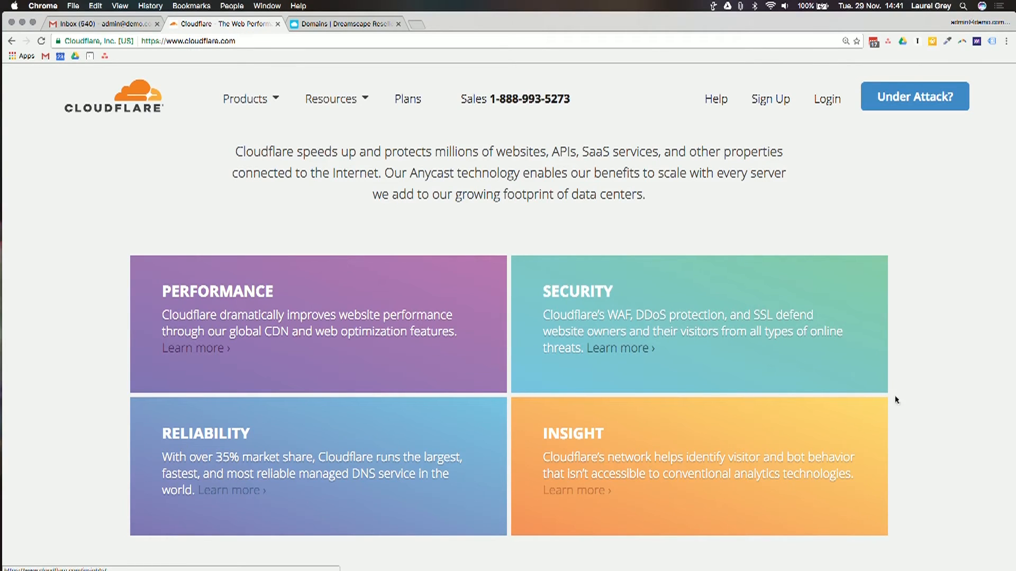
mouse_move(873, 503)
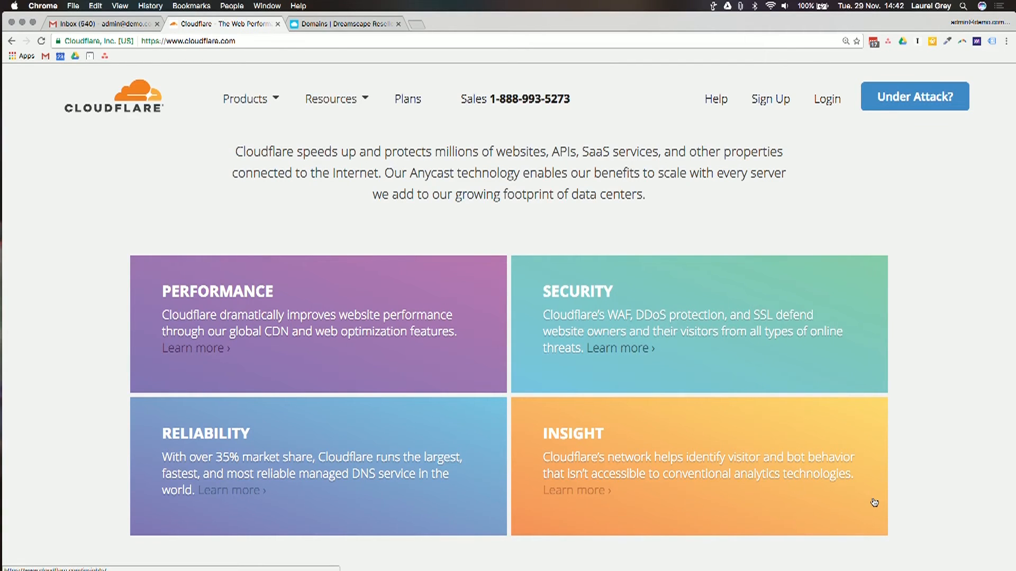
scroll("down", 3)
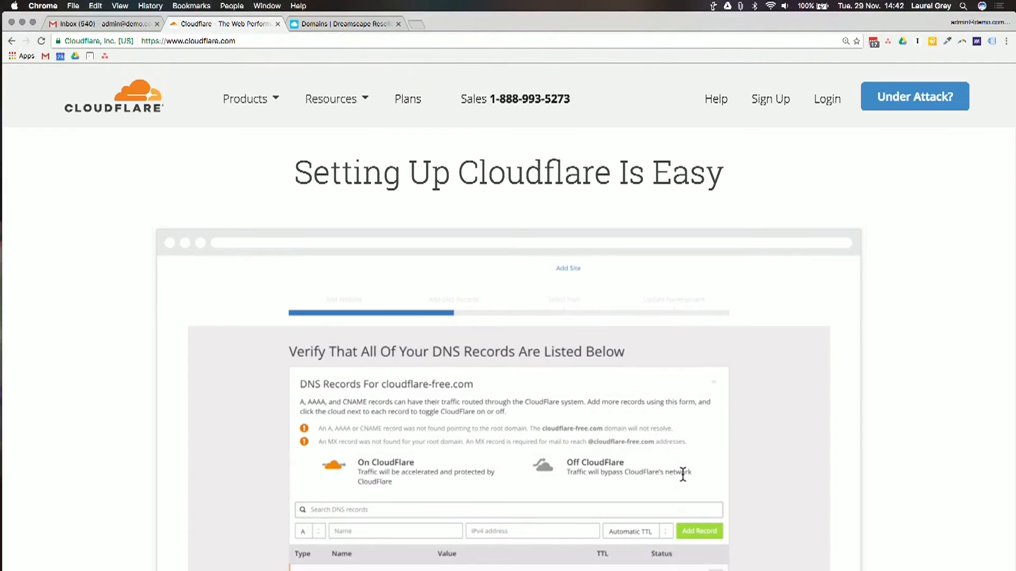
type("8")
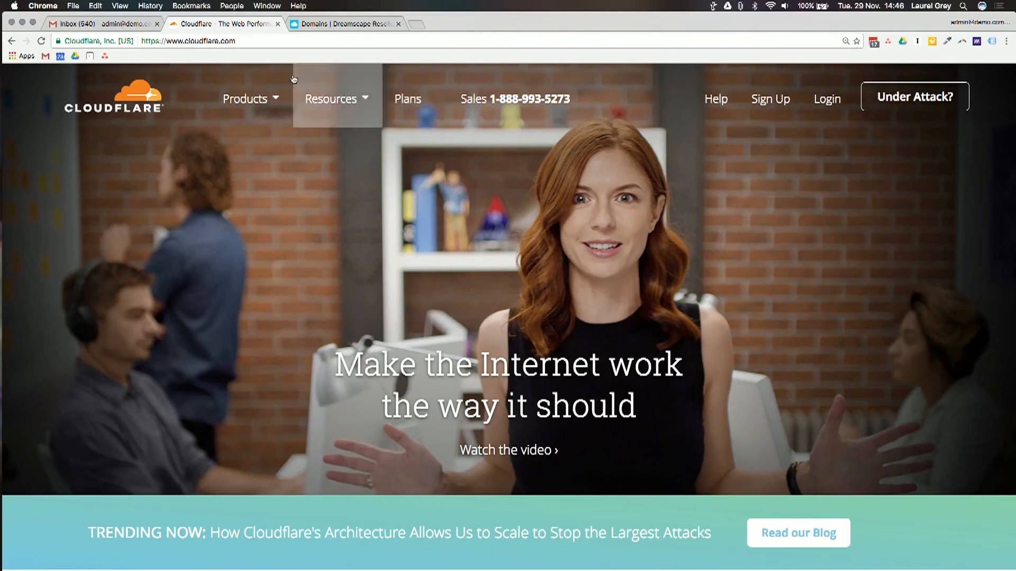
- Review demo.company's Name Servers and Domain Details in the Dreamscape reseller panel
left_click(346, 23)
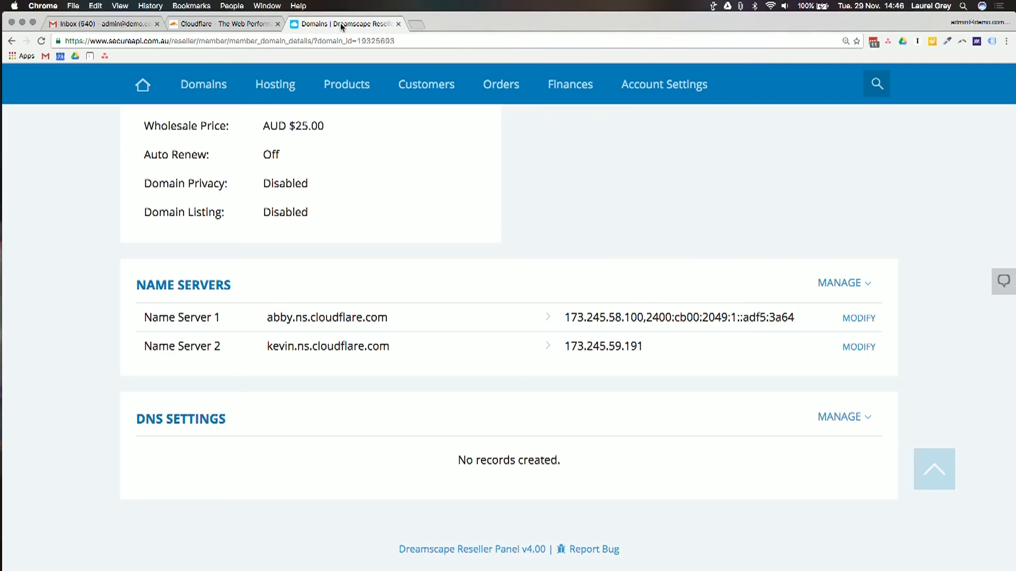
mouse_move(377, 353)
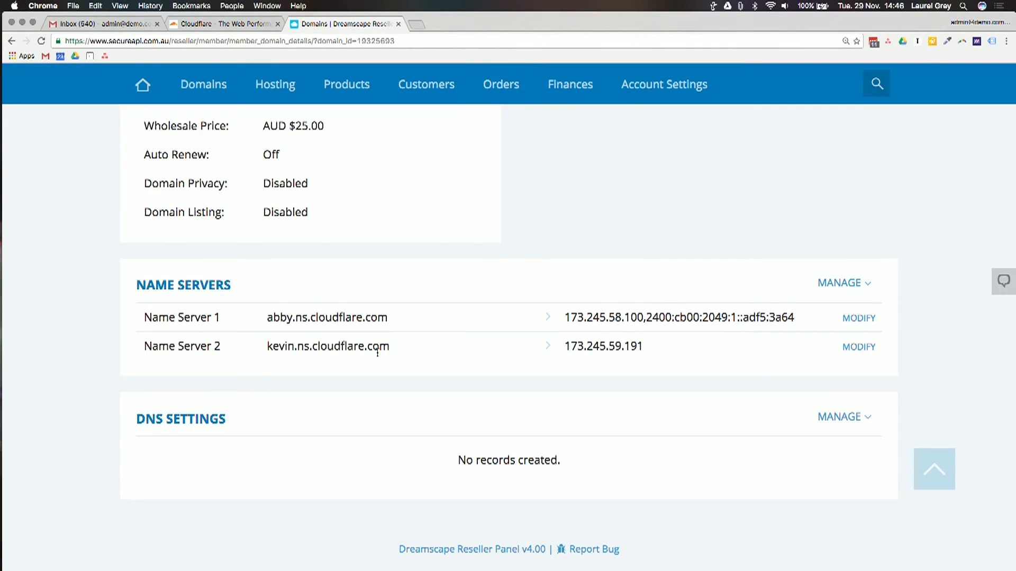
mouse_move(482, 195)
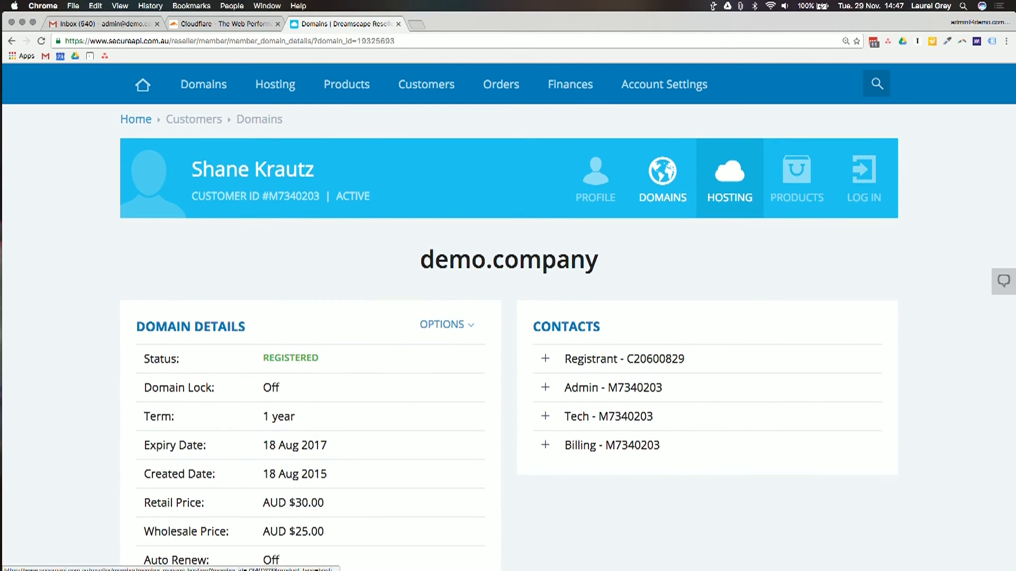
mouse_move(485, 323)
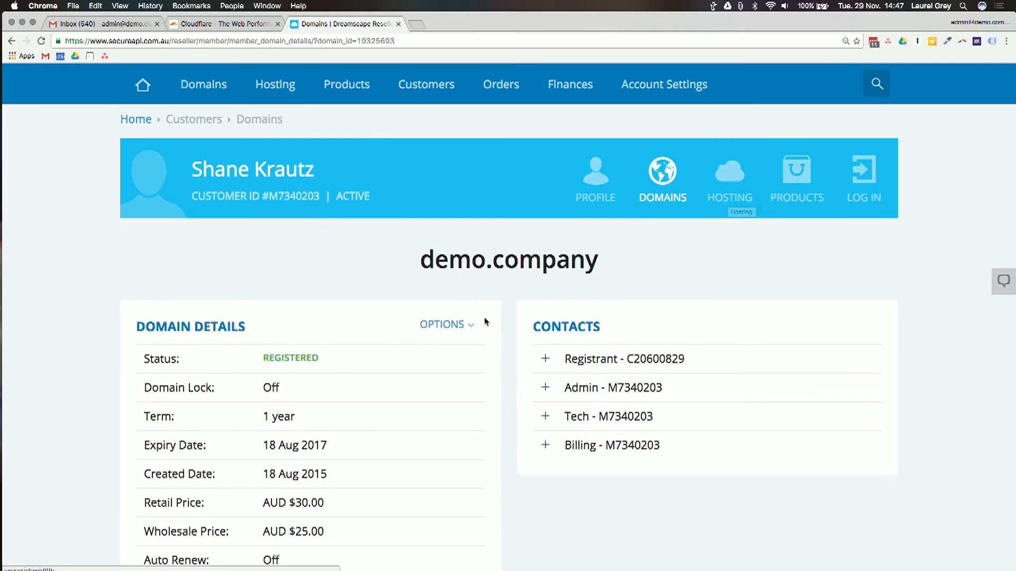
double_click(508, 259)
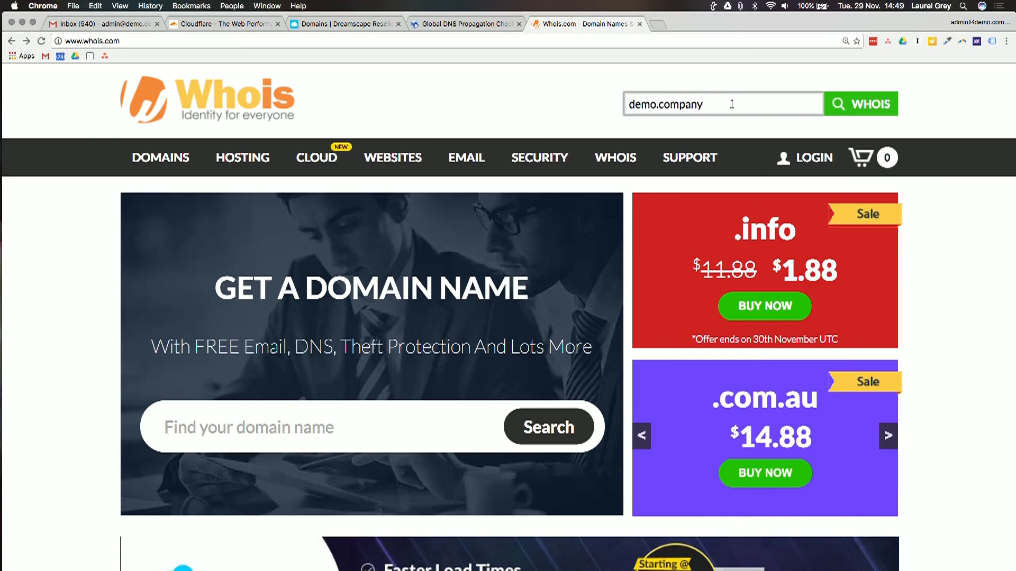
mouse_move(711, 104)
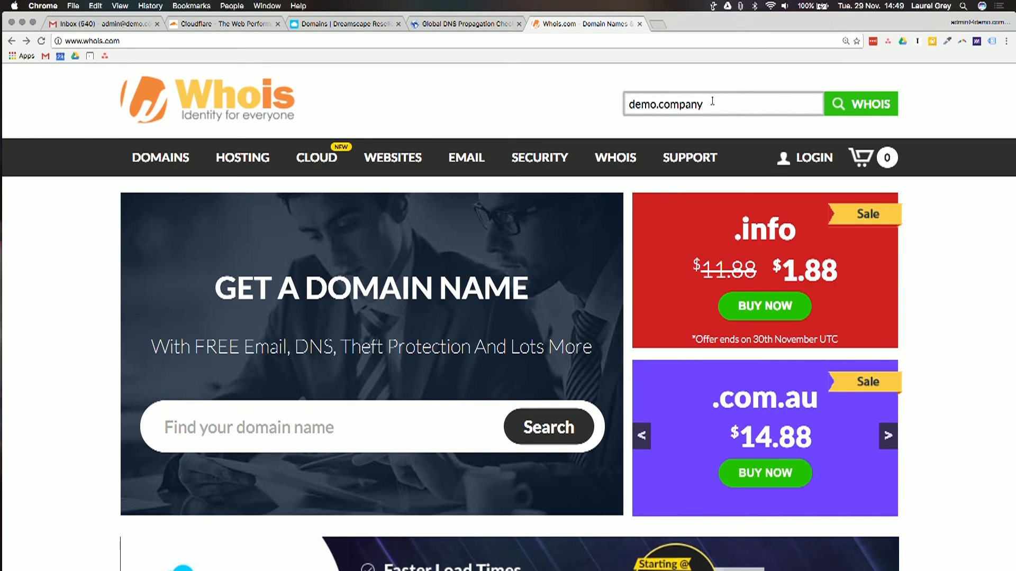
- Run the Whois.com lookup for demo.company and scroll into the registry record
left_click(860, 103)
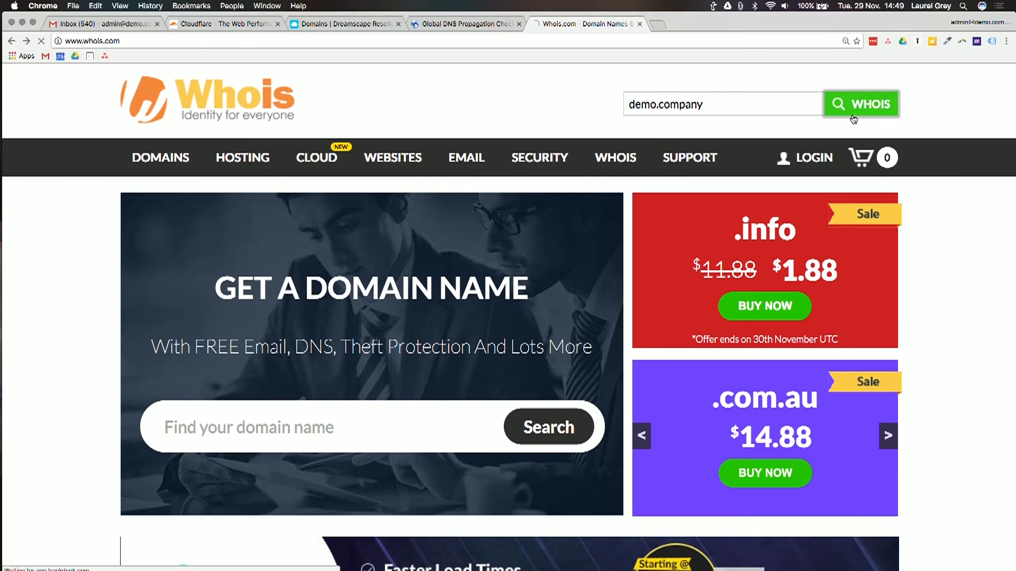
left_click(860, 104)
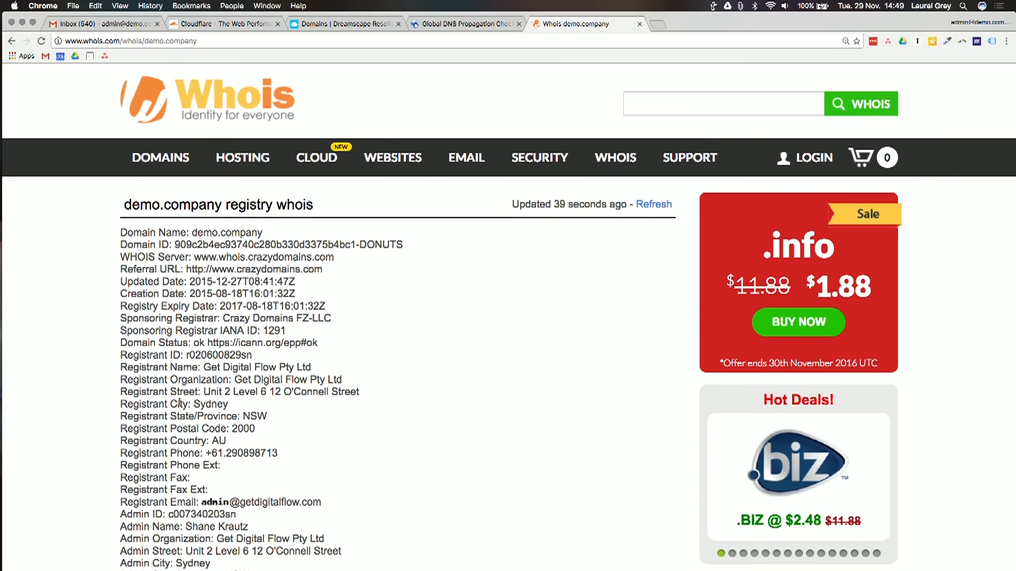
scroll("down", 3)
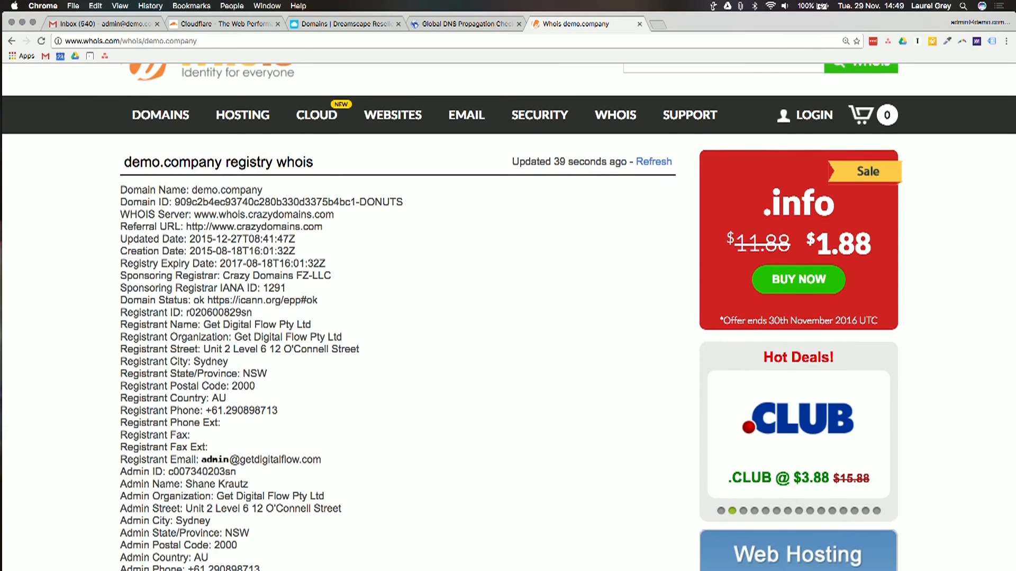
scroll("down", 3)
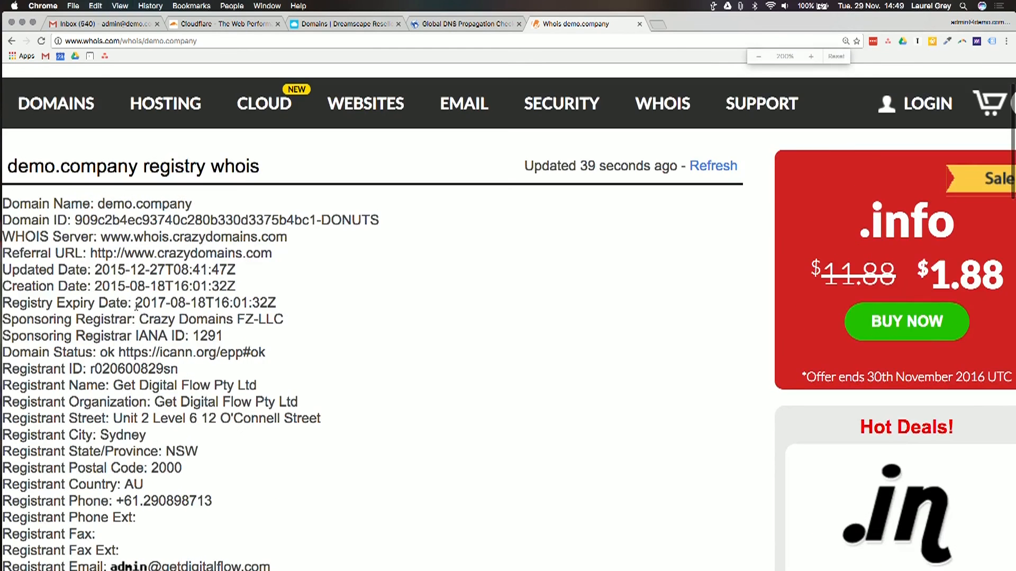
- Zoom in and read the Whois record through to the Cloudflare name servers and Referral URL
left_click(811, 56)
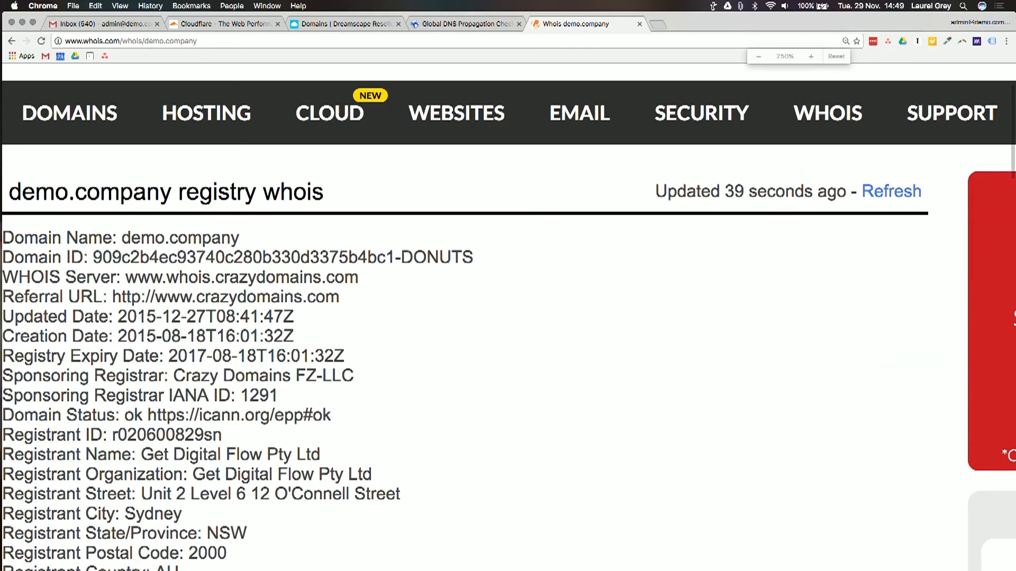
scroll("down", 3)
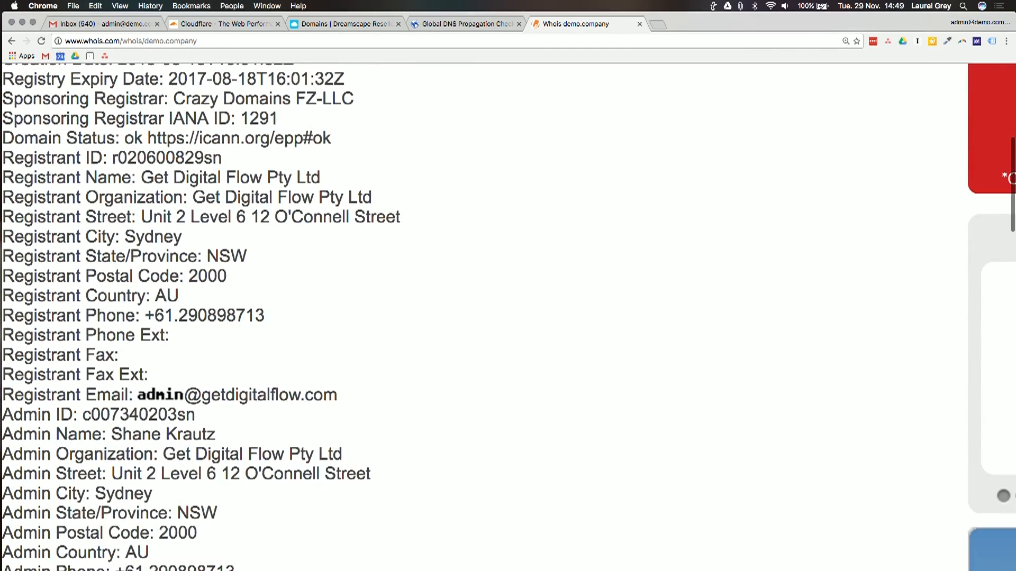
scroll("down", 3)
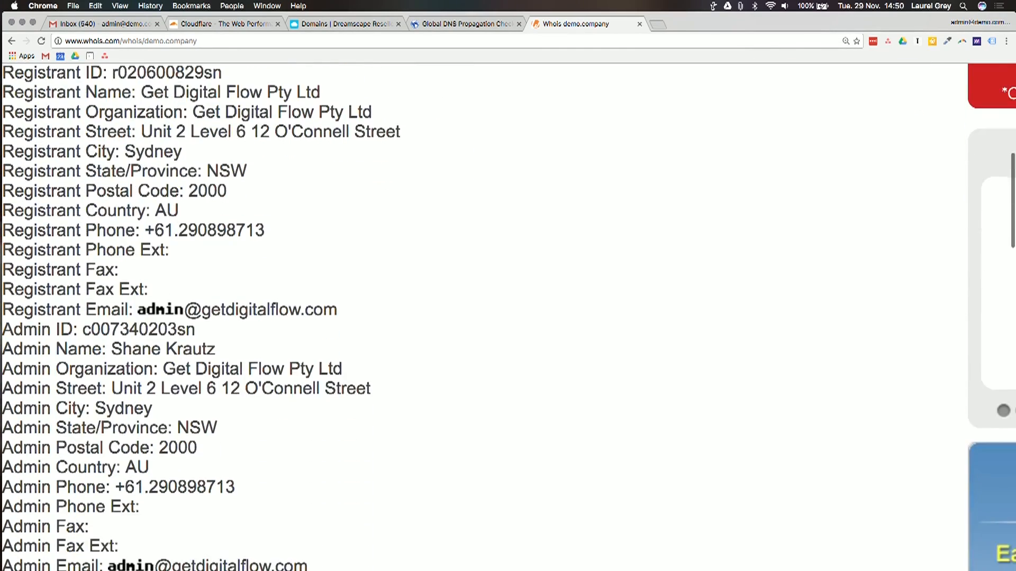
scroll("down", 3)
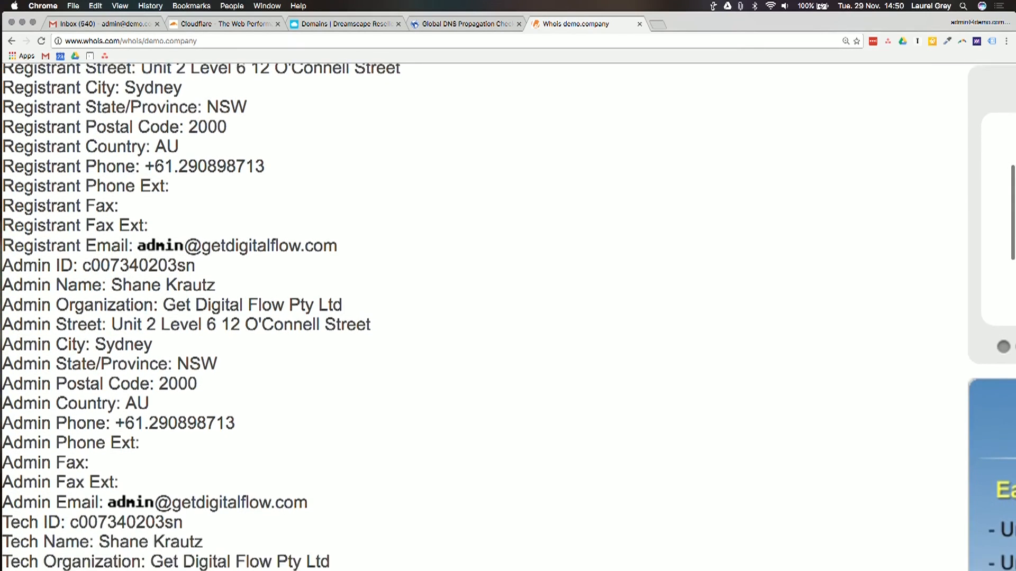
scroll("down", 3)
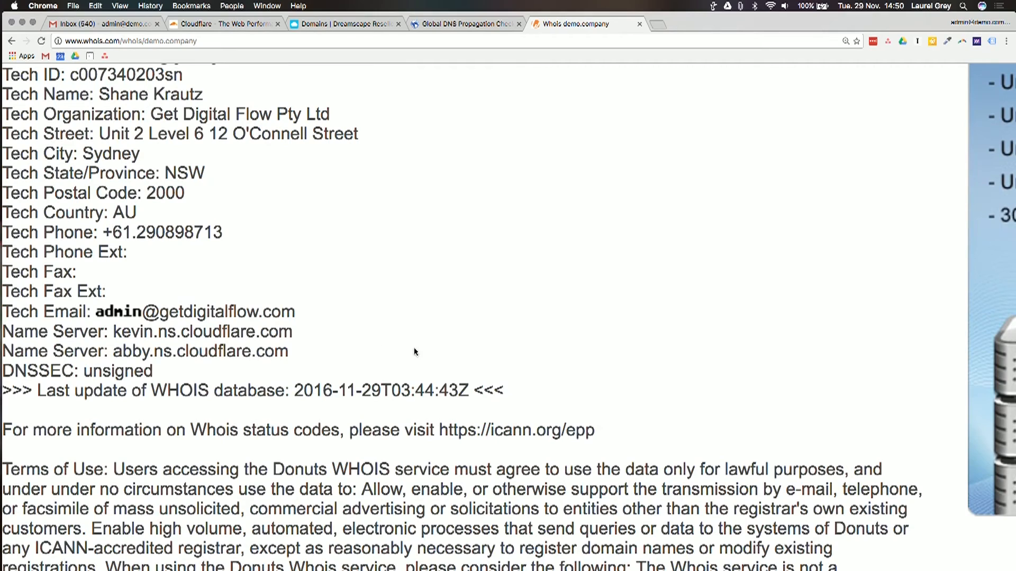
mouse_move(412, 350)
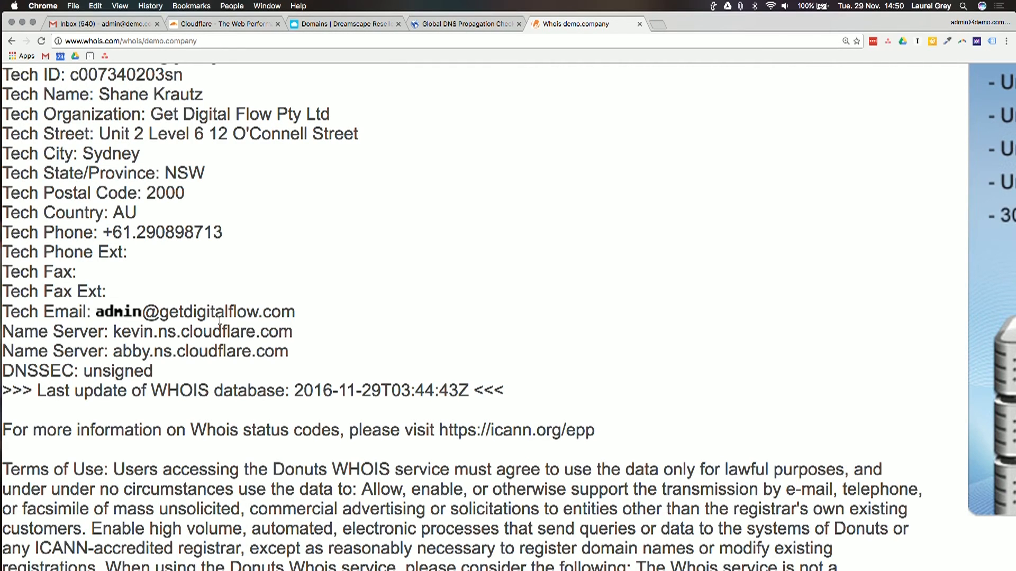
scroll("down", 3)
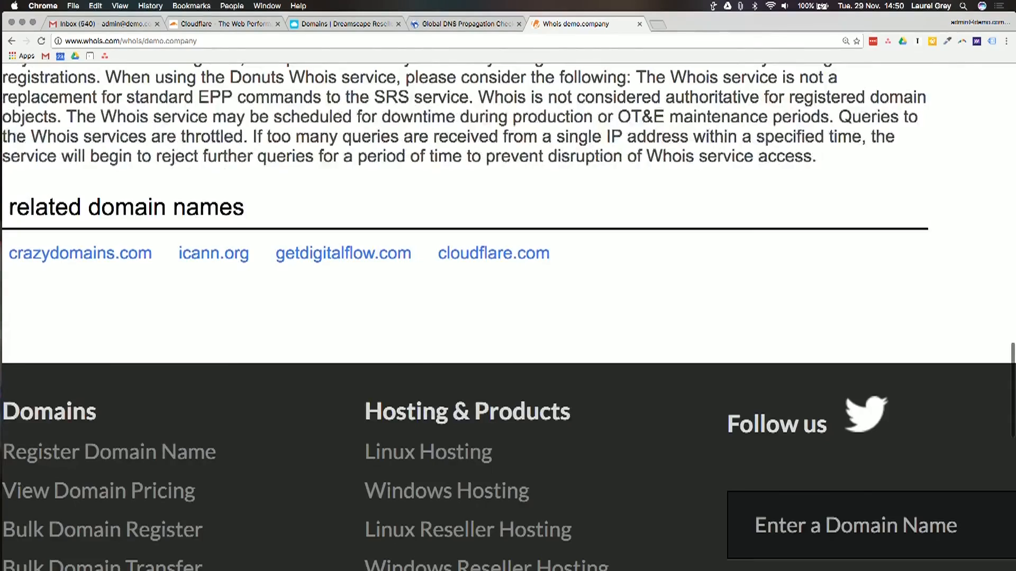
scroll("up", 3)
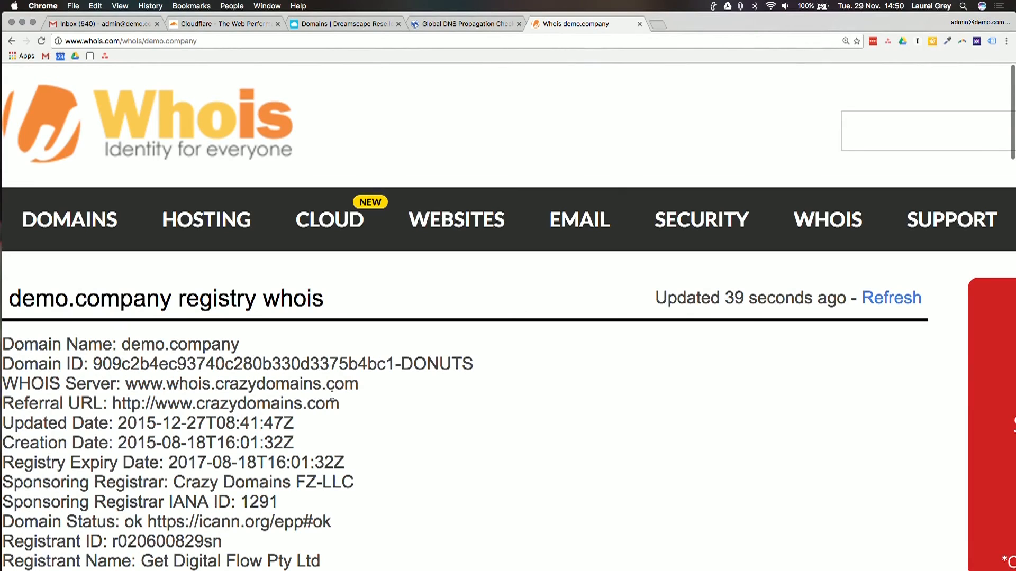
left_click_drag(345, 404, 94, 423)
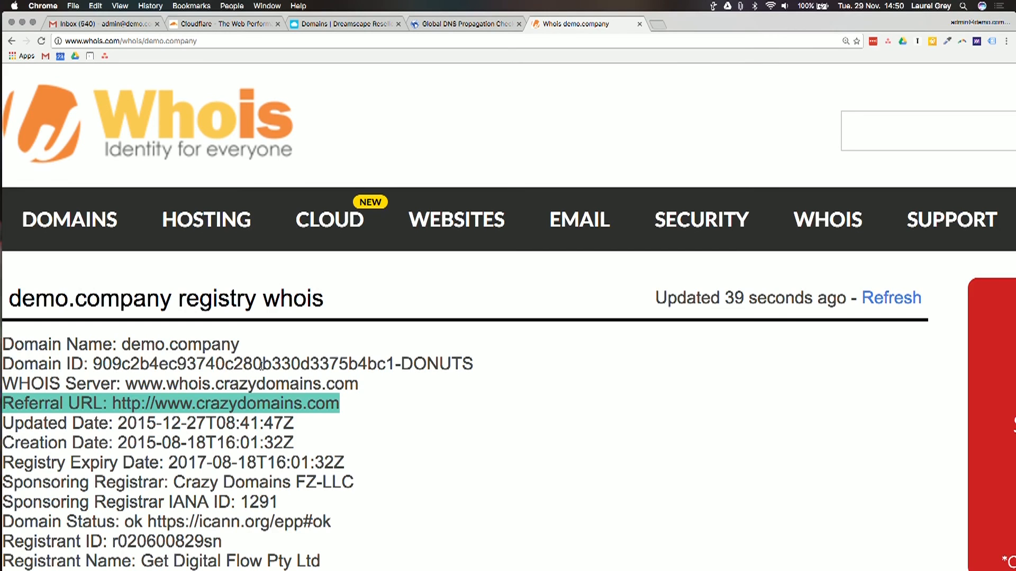
left_click(464, 23)
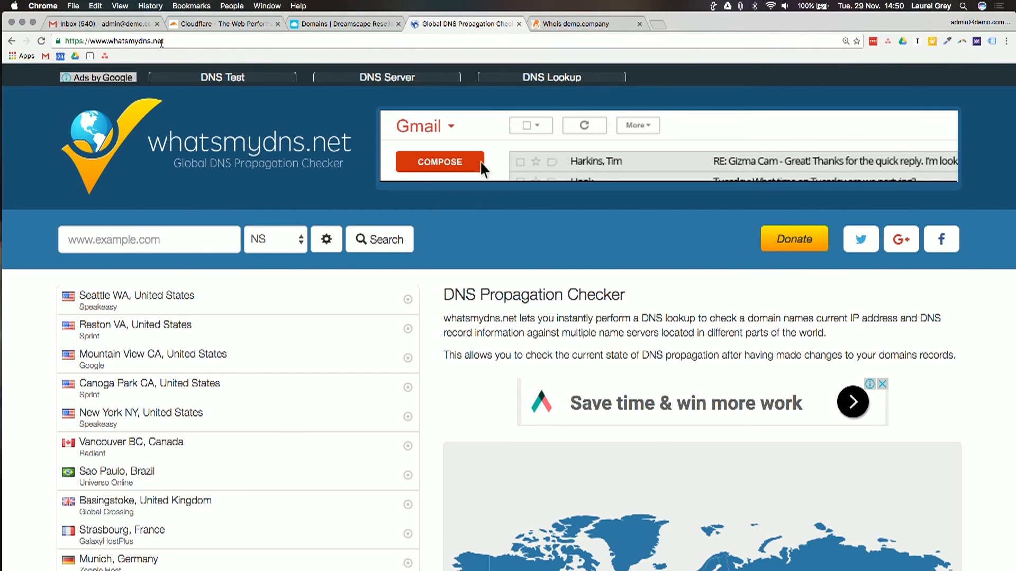
- Check demo.company's NS and MX records on whatsmydns.net, confirming Cloudflare and Google
type("mrburgertr")
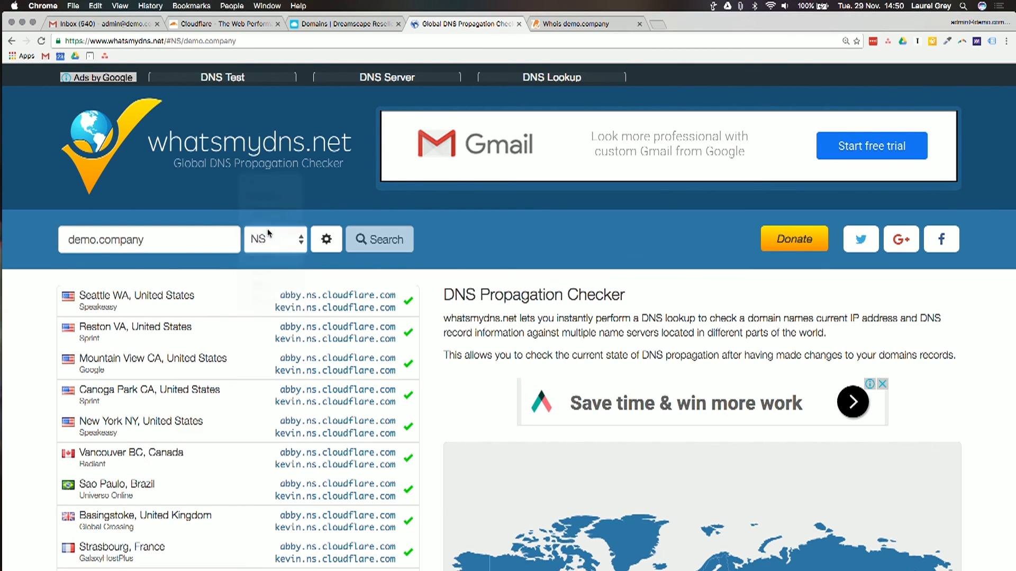
left_click(275, 239)
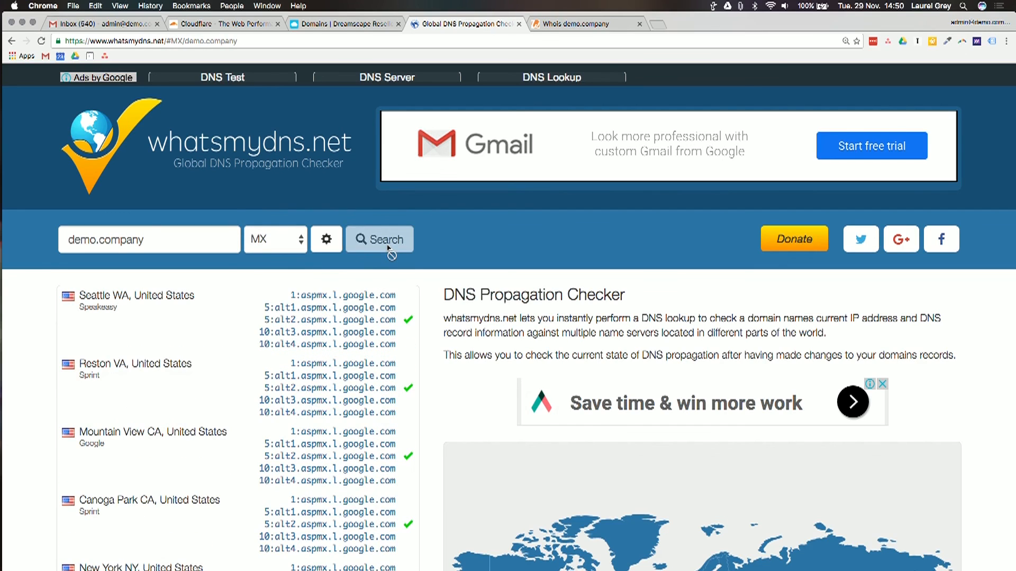
mouse_move(245, 297)
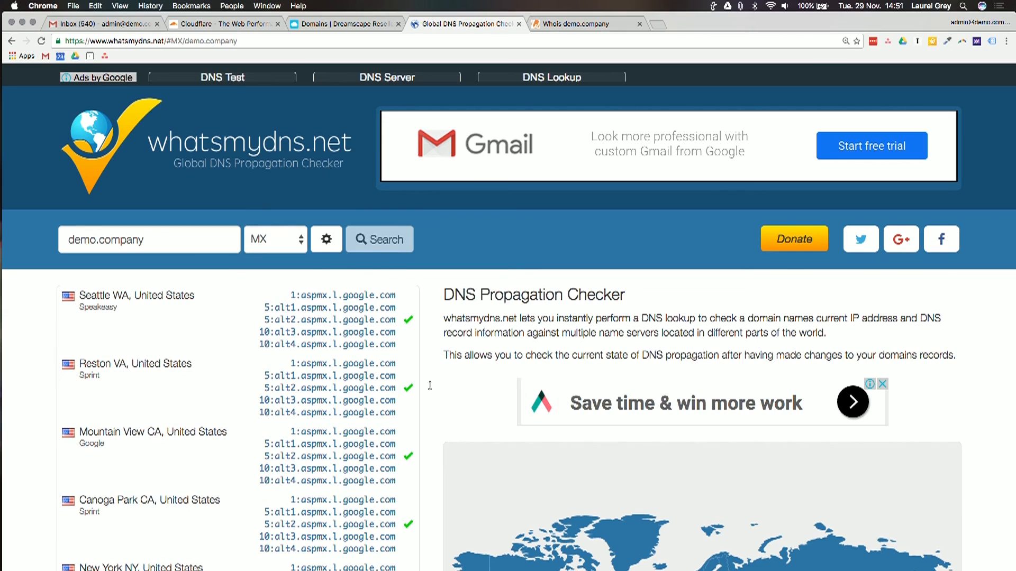
mouse_move(720, 318)
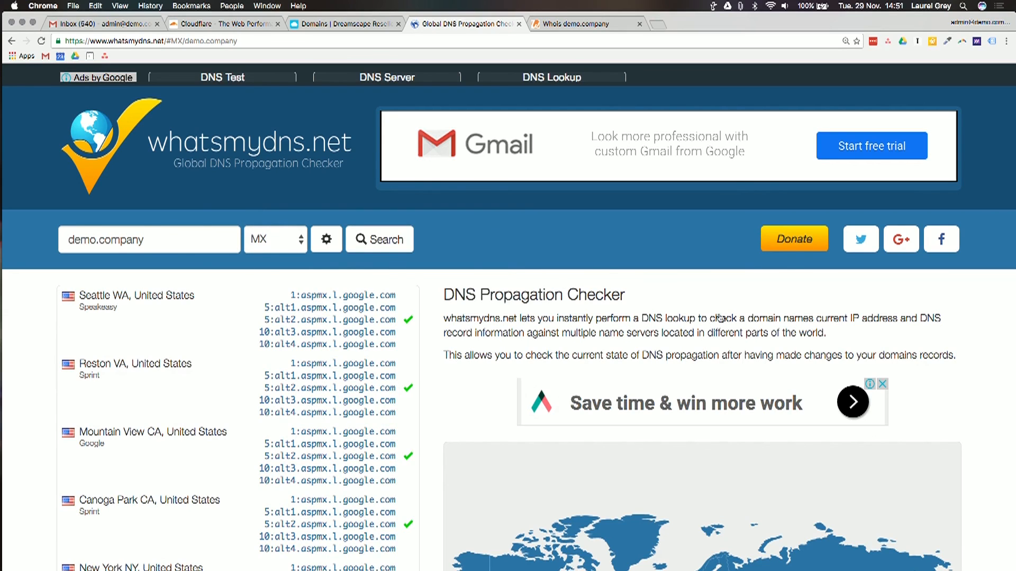
mouse_move(596, 455)
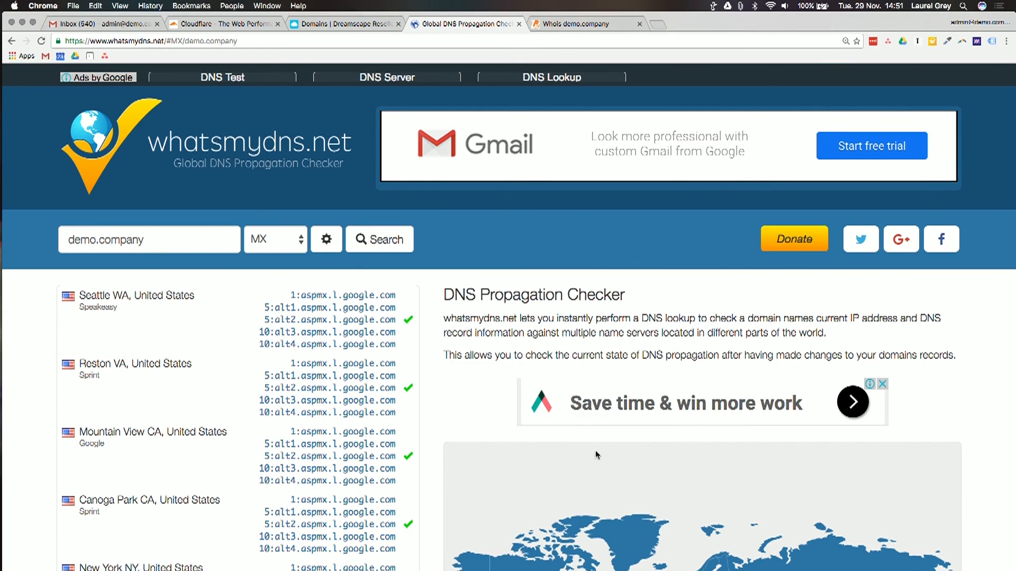
mouse_move(235, 498)
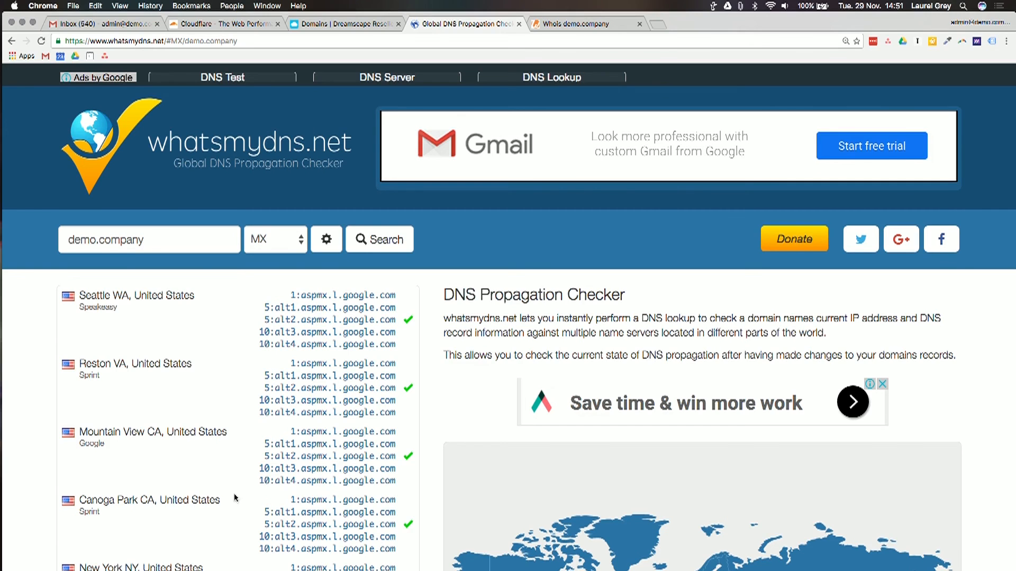
left_click(223, 23)
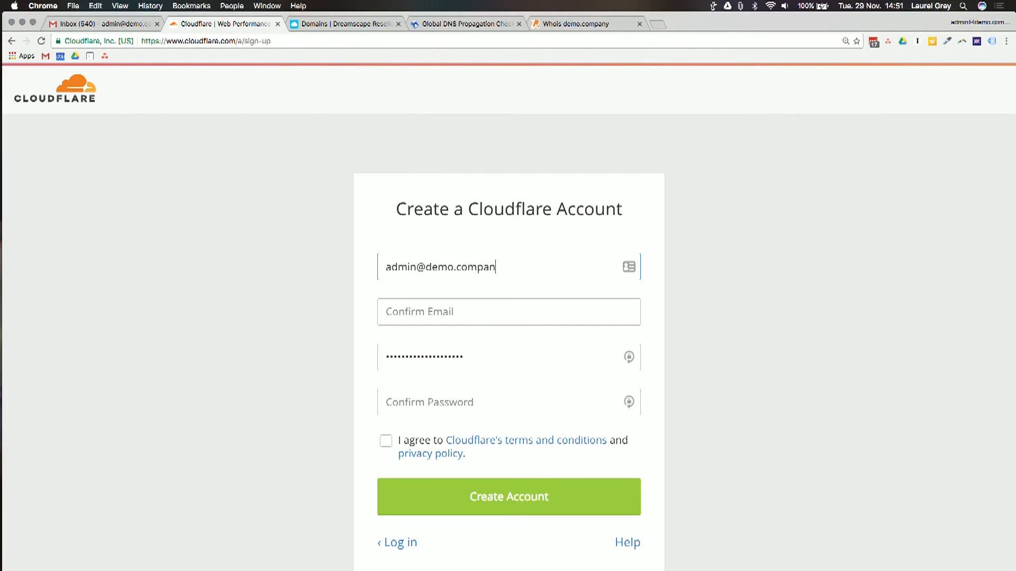
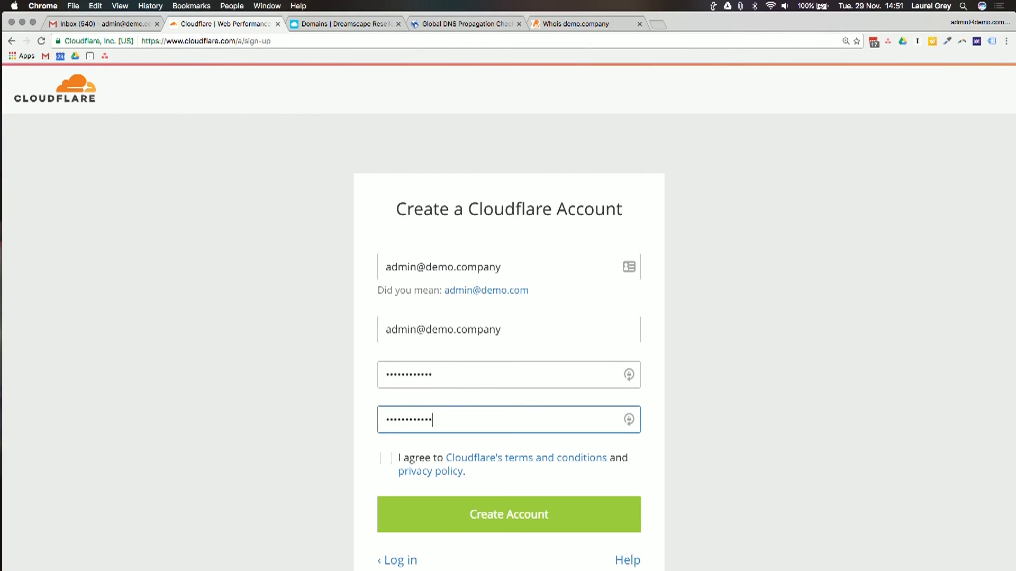
left_click(384, 458)
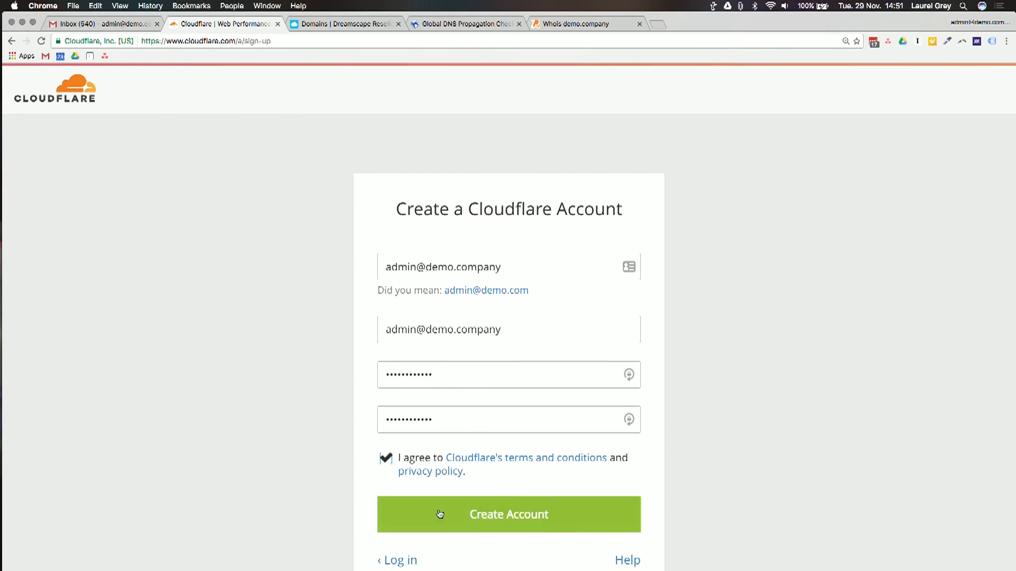